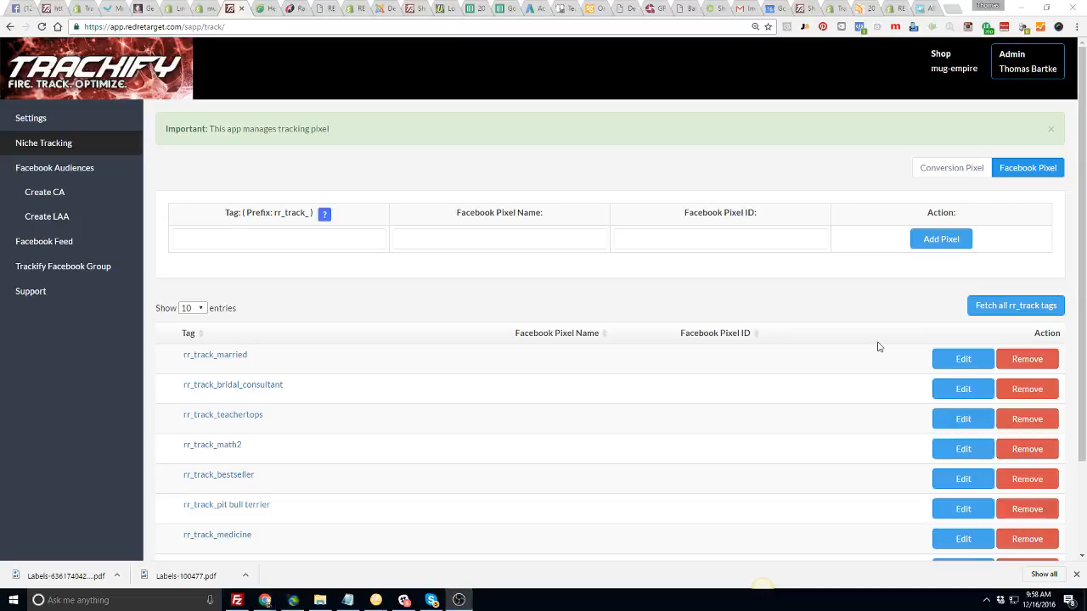
# Step: Open the manage page for the rr_track_bridal_consultant tag from the tag list
pyautogui.scroll(-3)
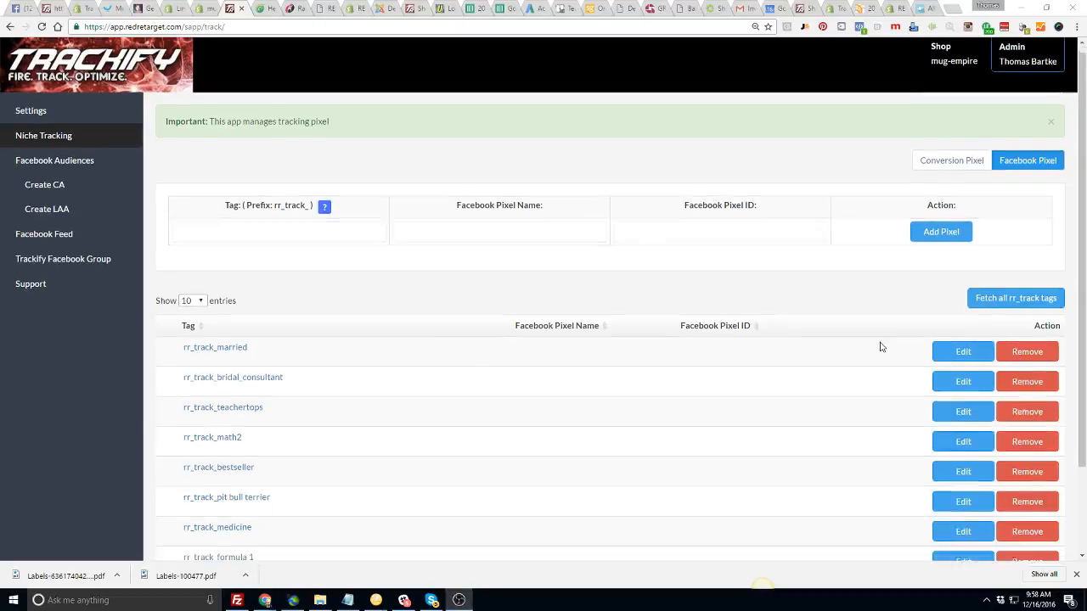
pyautogui.scroll(-3)
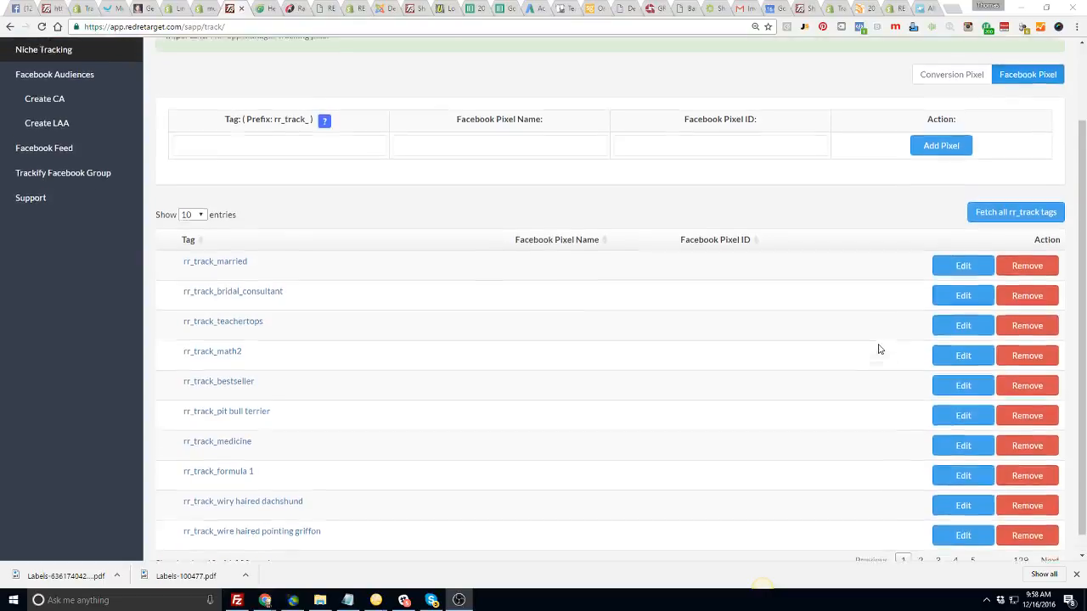
pyautogui.scroll(-3)
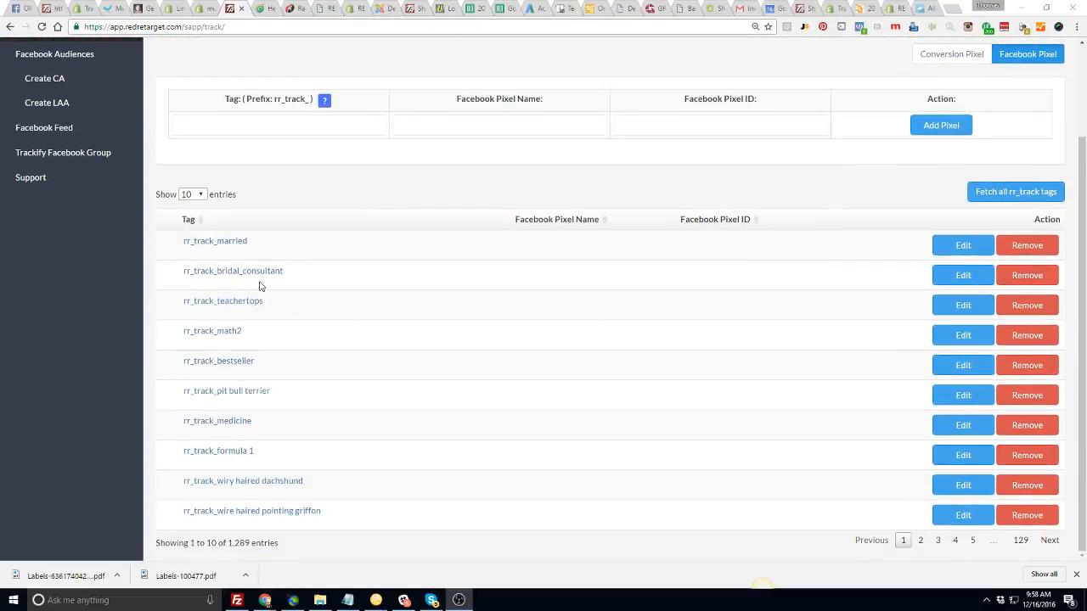
pyautogui.moveTo(233, 271)
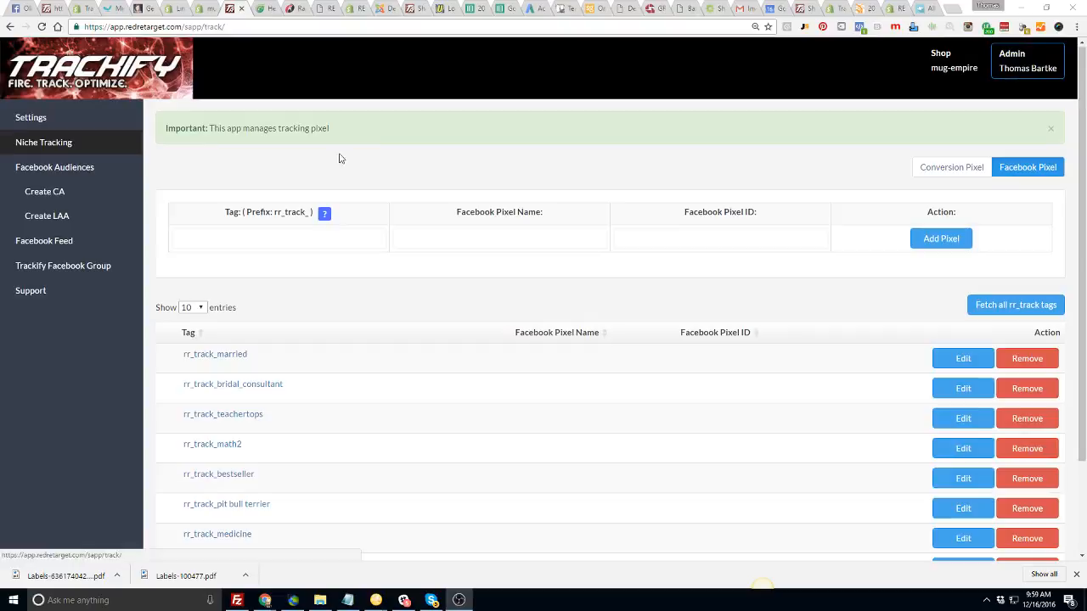
pyautogui.moveTo(845, 315)
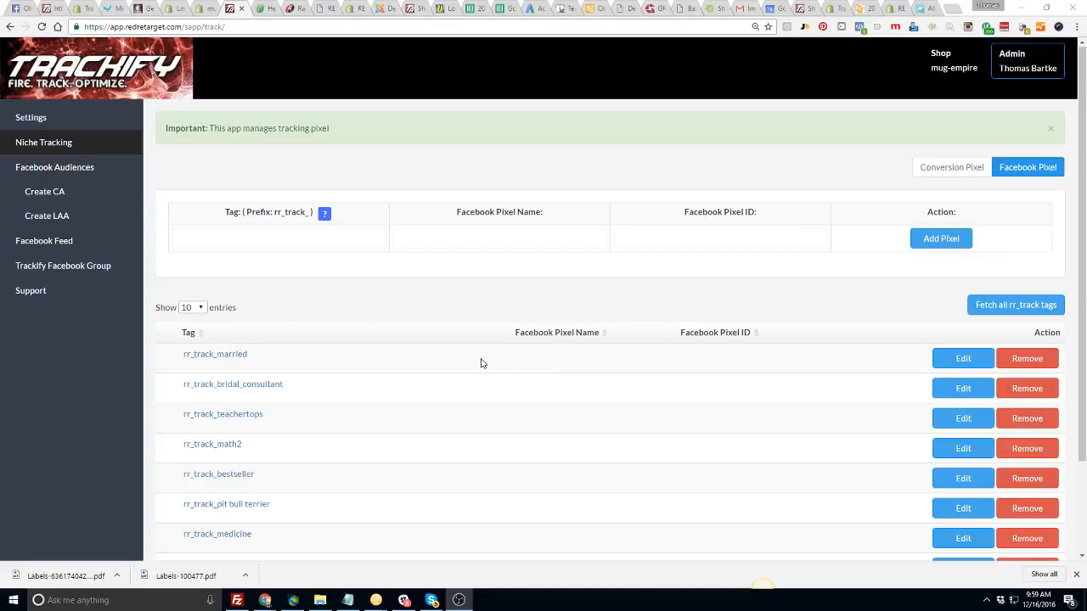
pyautogui.moveTo(886, 349)
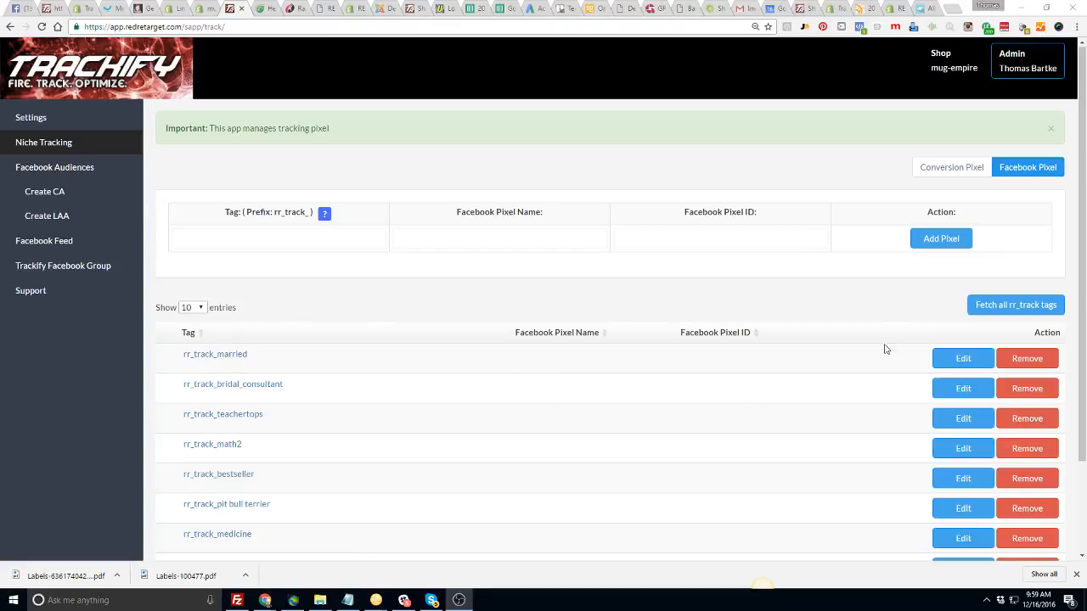
pyautogui.moveTo(739, 372)
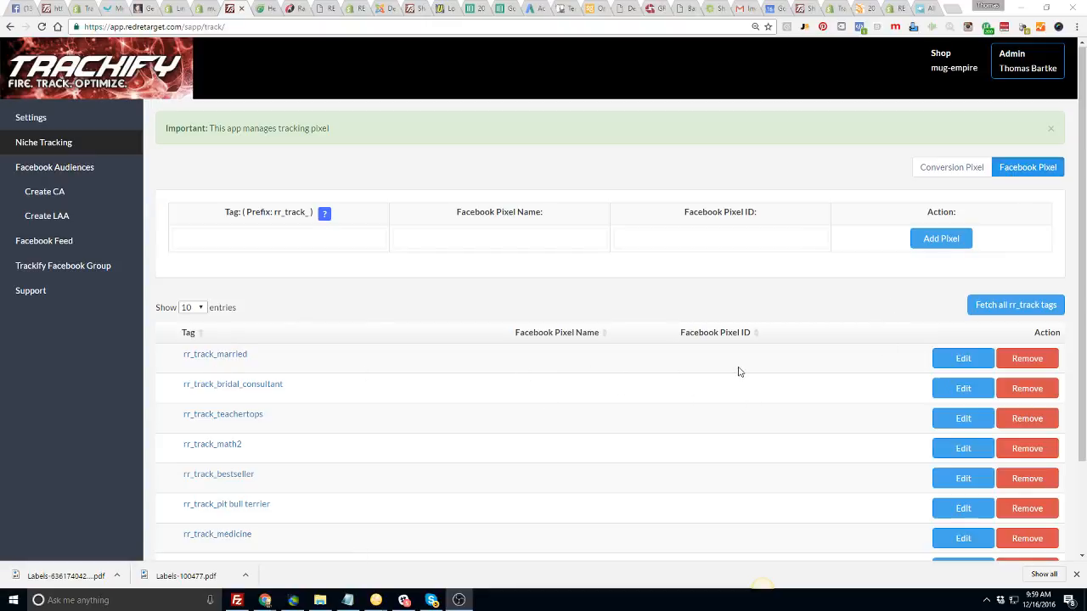
pyautogui.moveTo(576, 352)
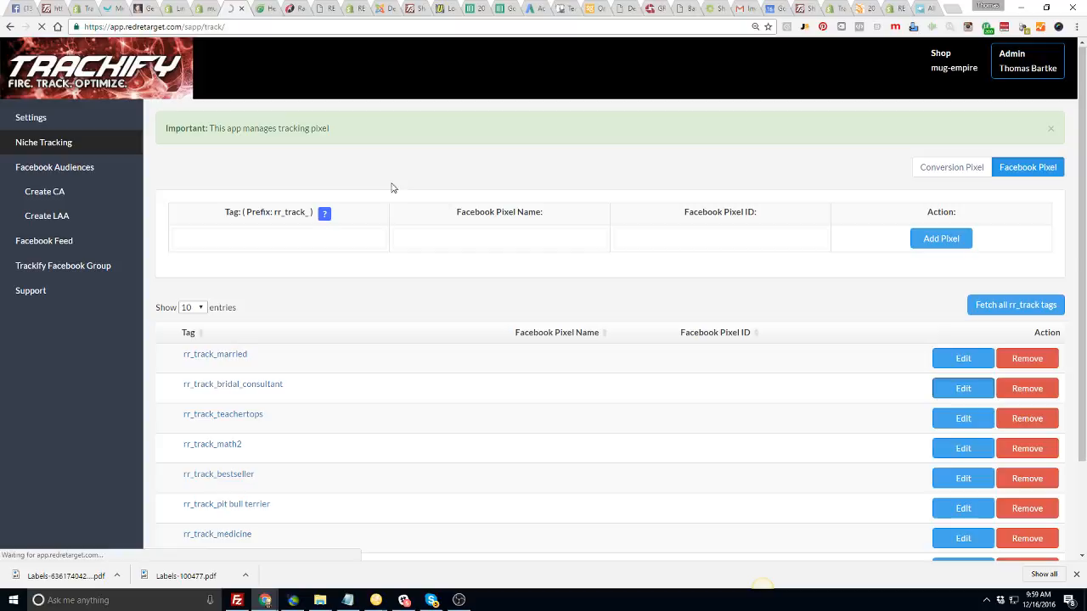
pyautogui.moveTo(321, 405)
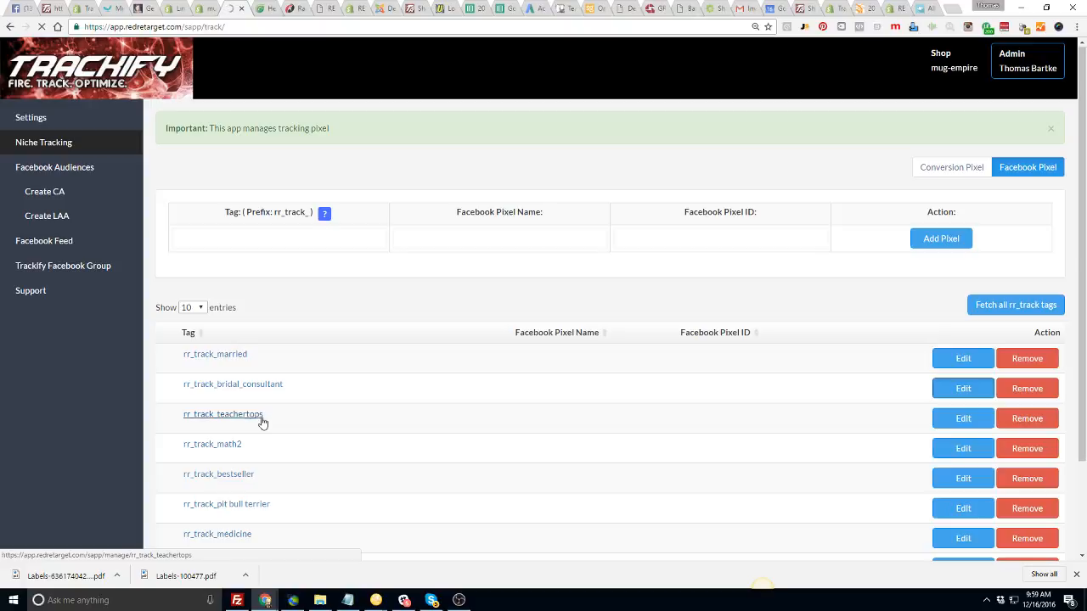
pyautogui.click(962, 388)
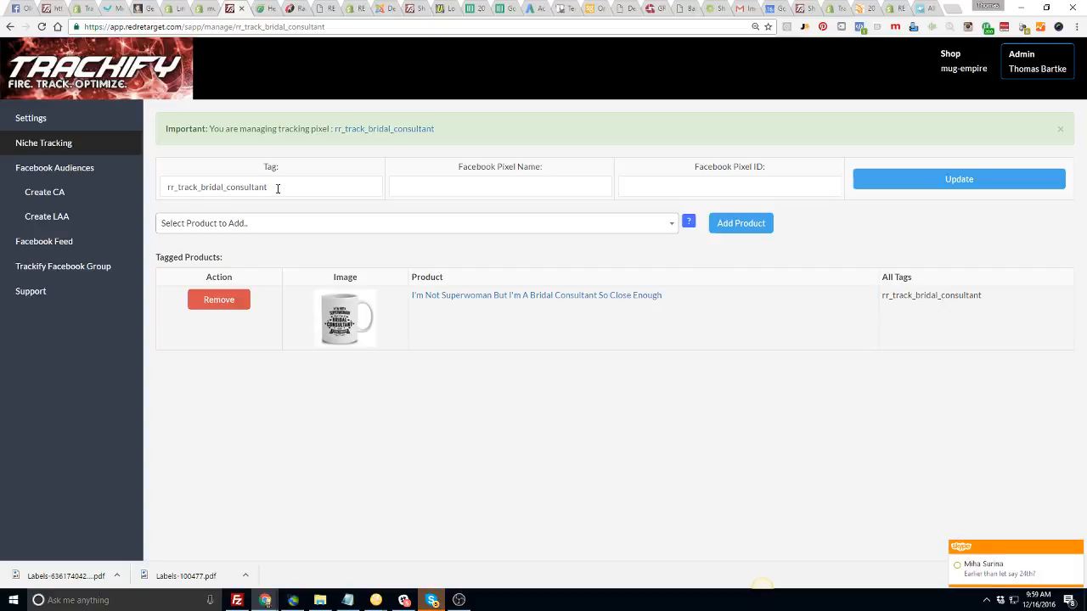
# Step: Enter 'Account 1' as the Facebook Pixel Name
pyautogui.click(499, 186)
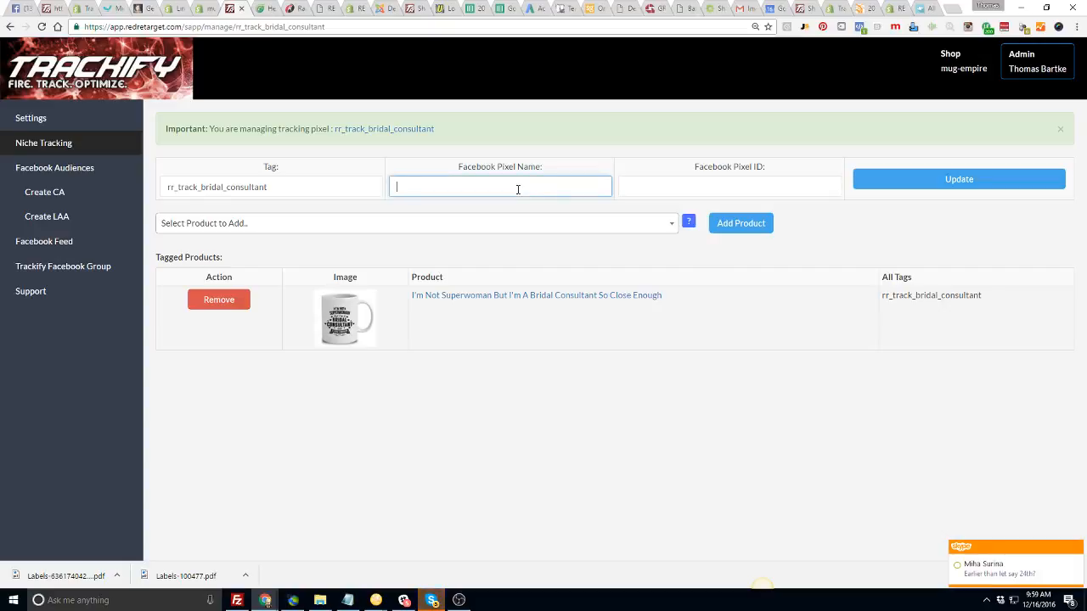
pyautogui.write('Account 1')
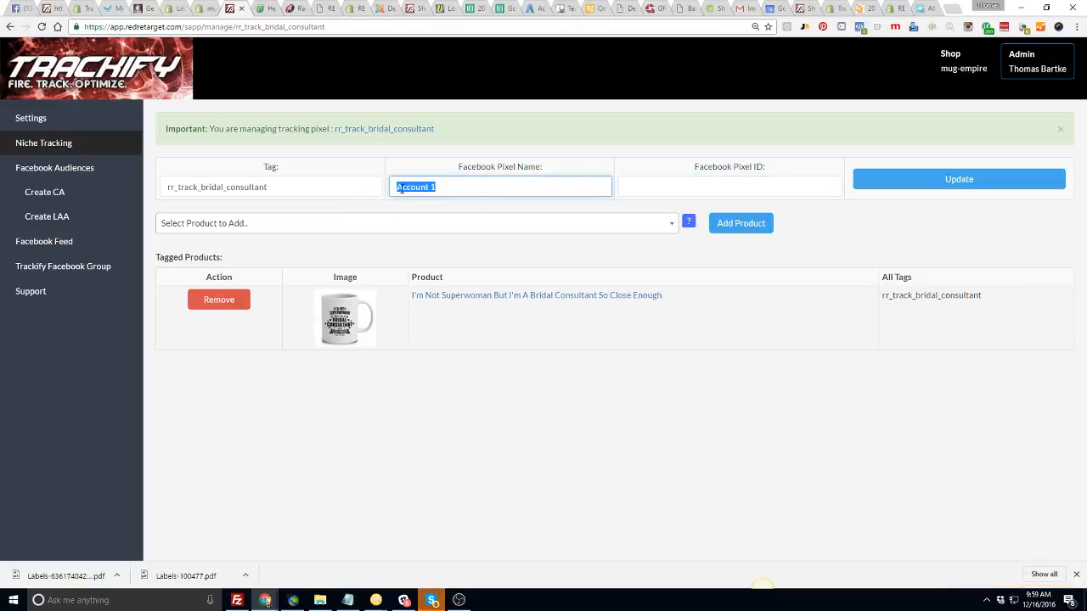
pyautogui.moveTo(469, 162)
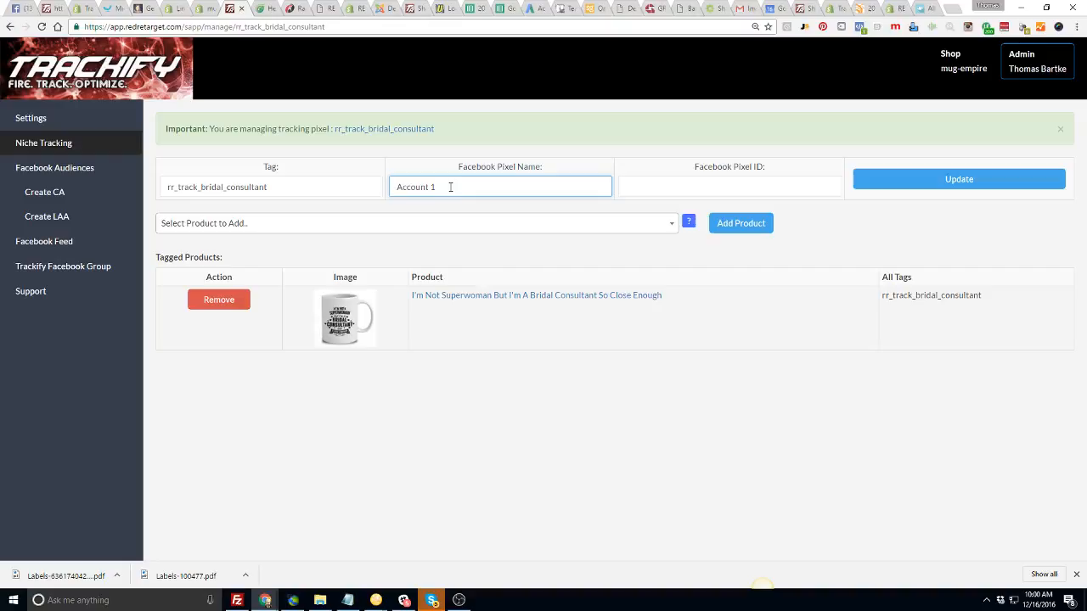
pyautogui.doubleClick(424, 187)
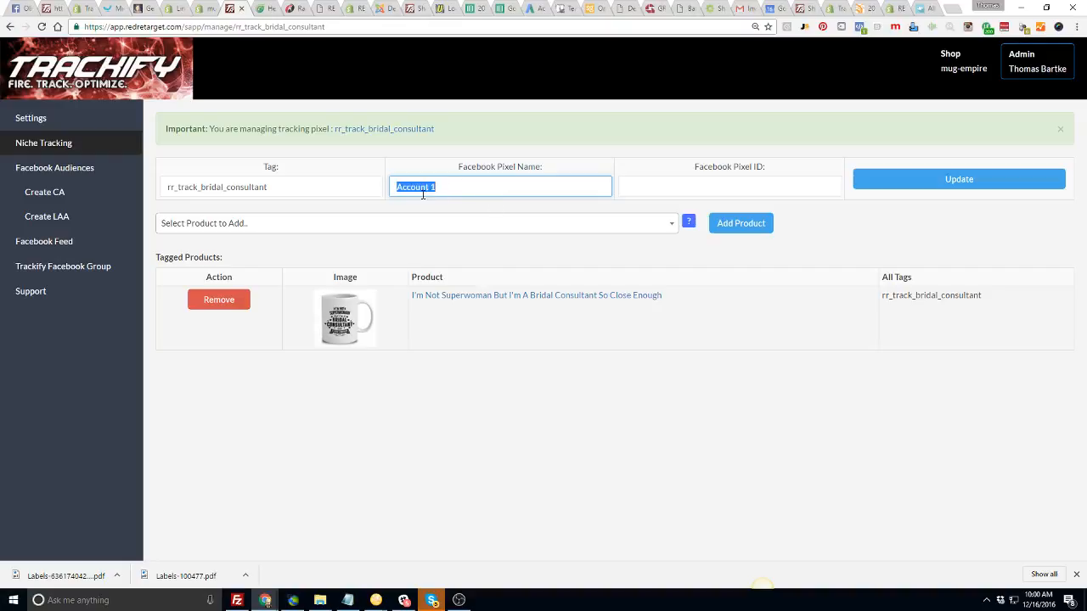
pyautogui.click(445, 188)
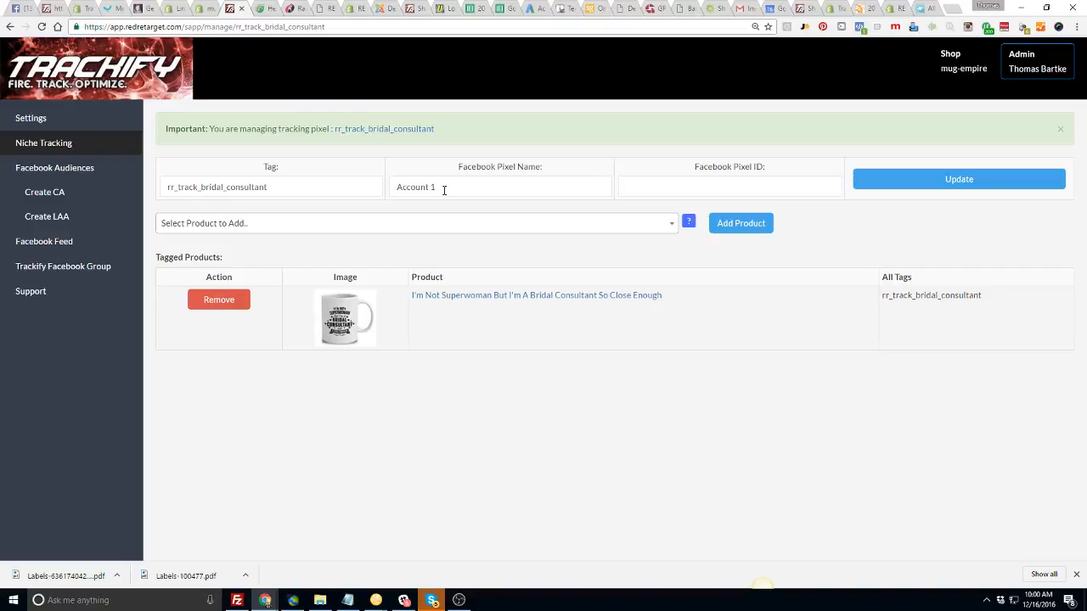
pyautogui.click(728, 186)
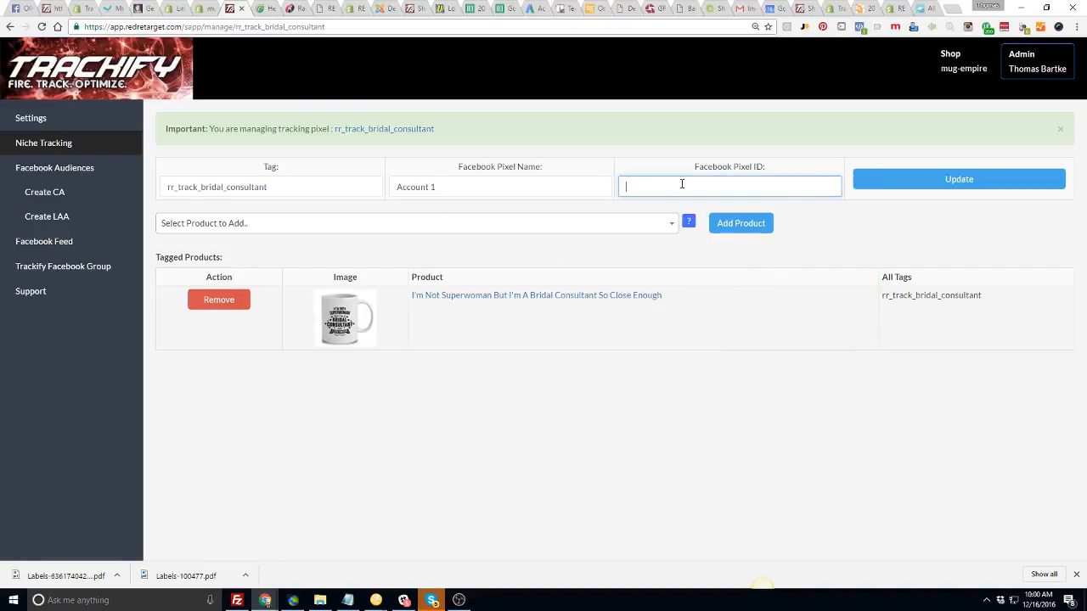
pyautogui.write('23734081646 7636')
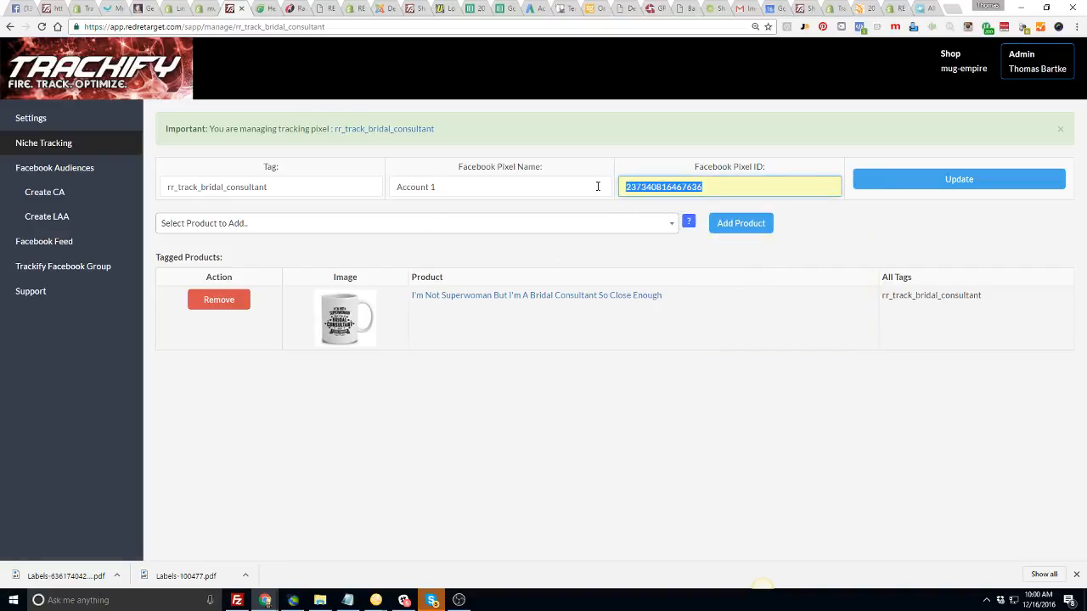
pyautogui.write('1234597894561223')
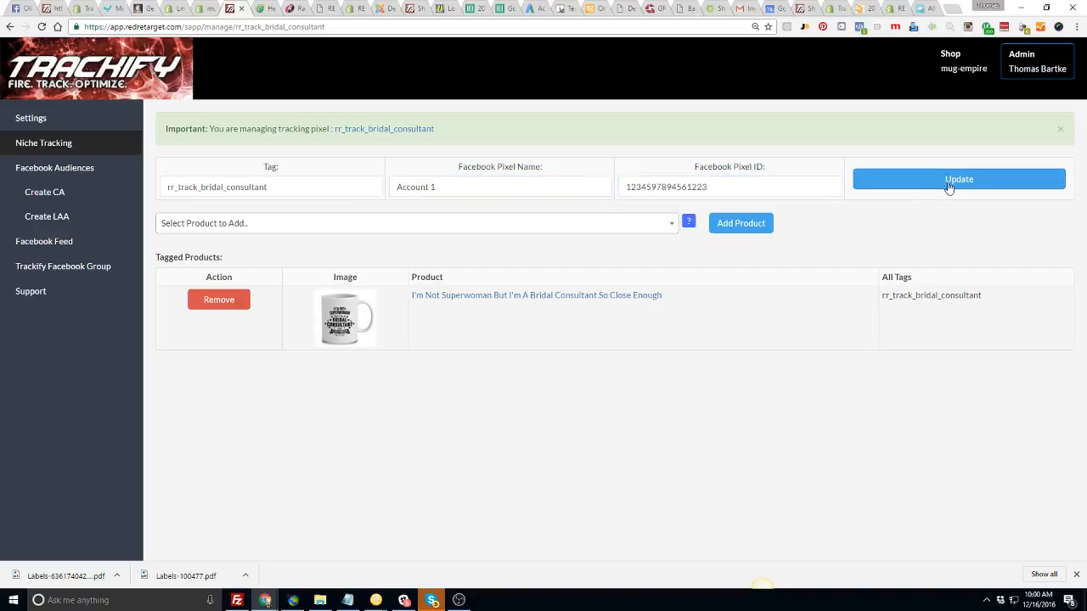
# Step: Save the Account 1 pixel details until 'Record updated successfully!' appears
pyautogui.click(958, 179)
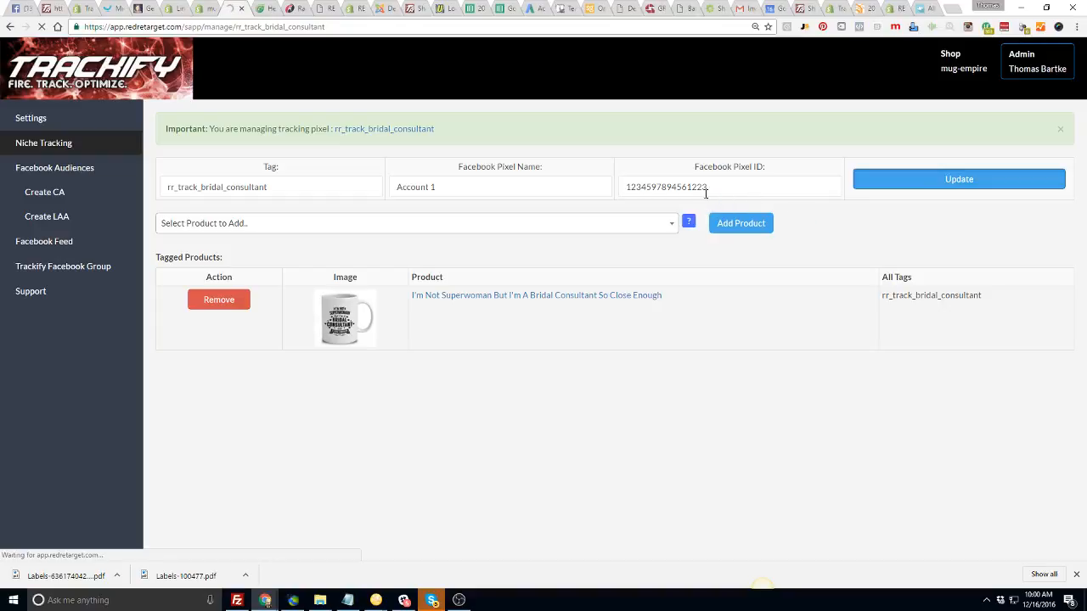
pyautogui.moveTo(952, 223)
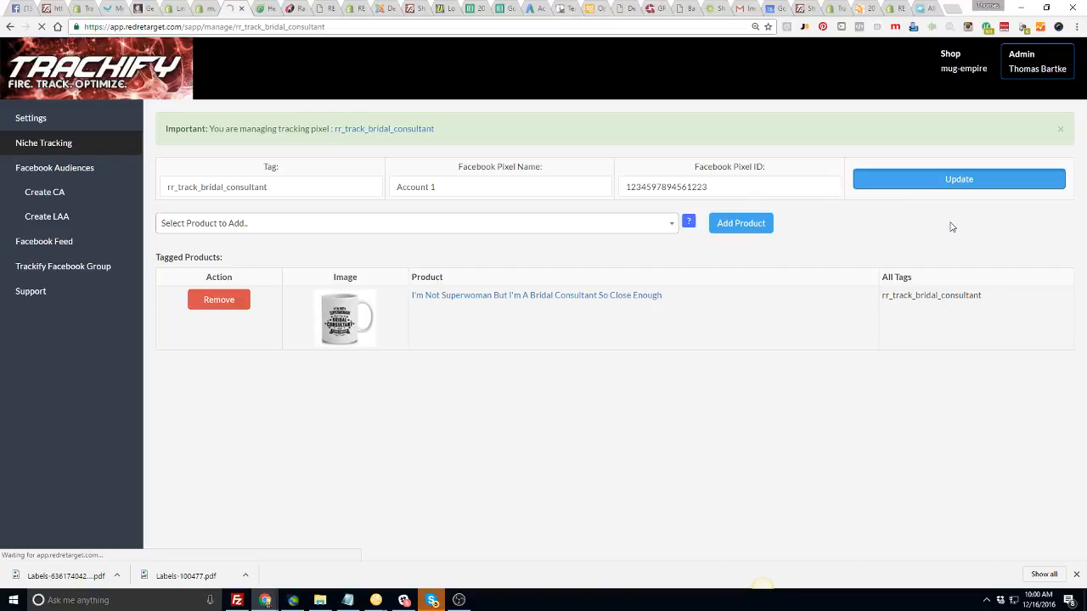
pyautogui.moveTo(948, 227)
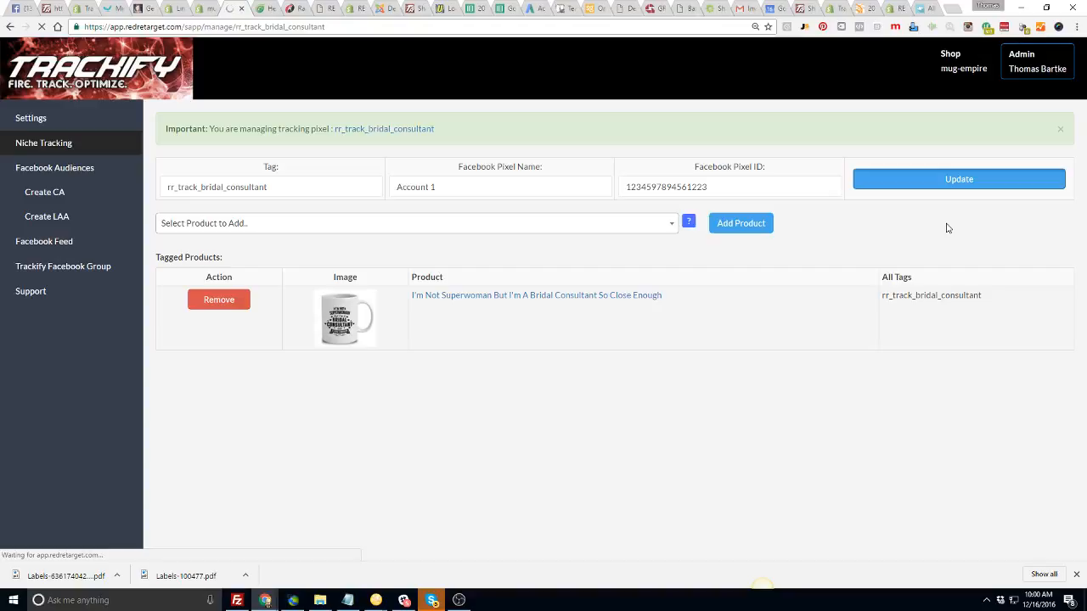
pyautogui.click(958, 179)
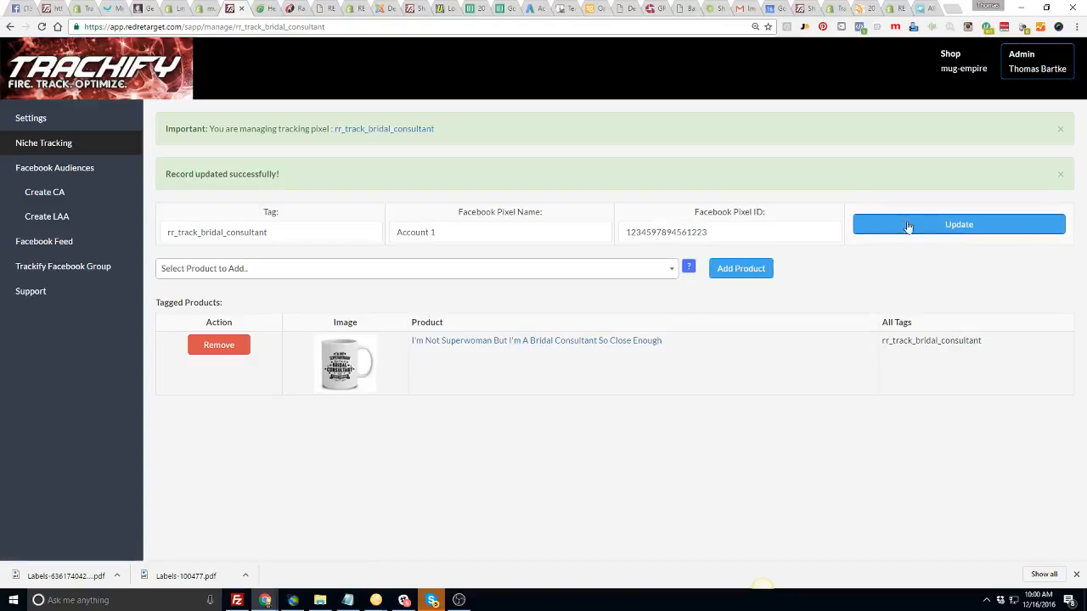
pyautogui.moveTo(54, 168)
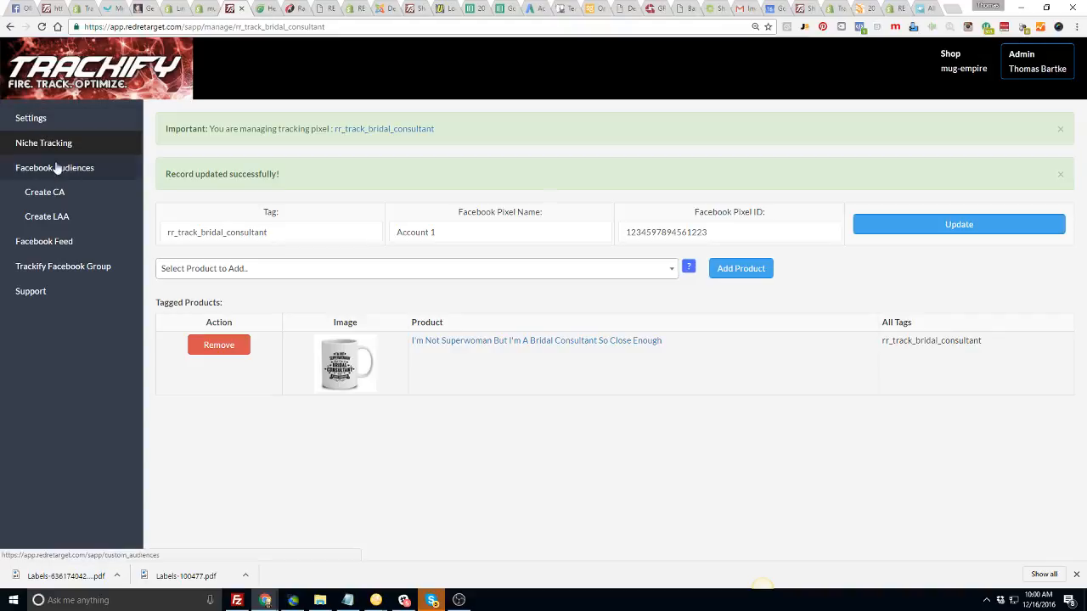
pyautogui.moveTo(43, 170)
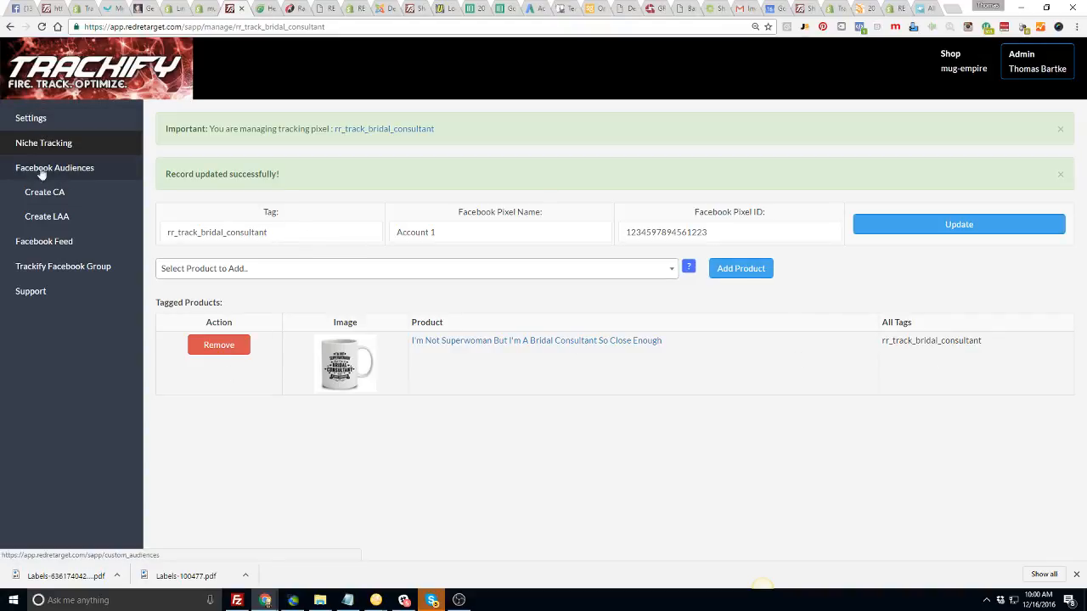
# Step: Go back to the Niche Tracking tag list
pyautogui.click(44, 143)
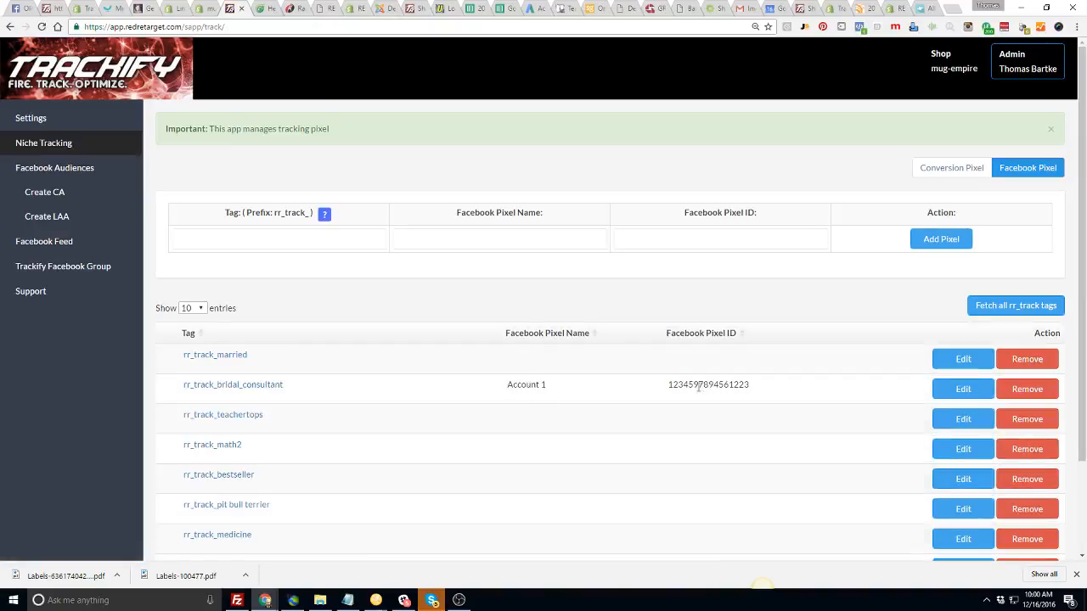
pyautogui.moveTo(832, 389)
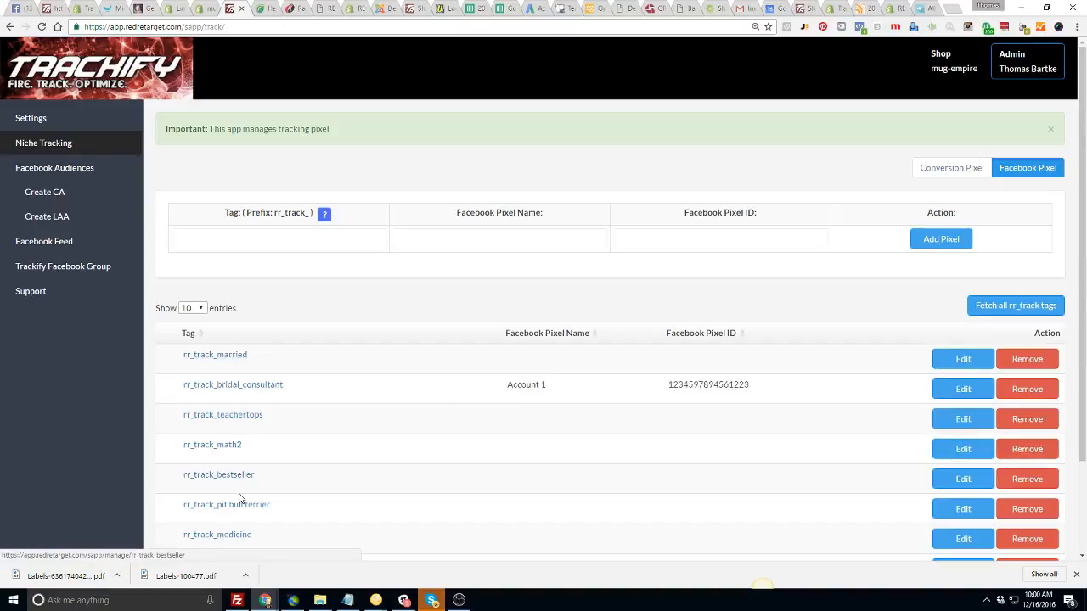
pyautogui.click(279, 239)
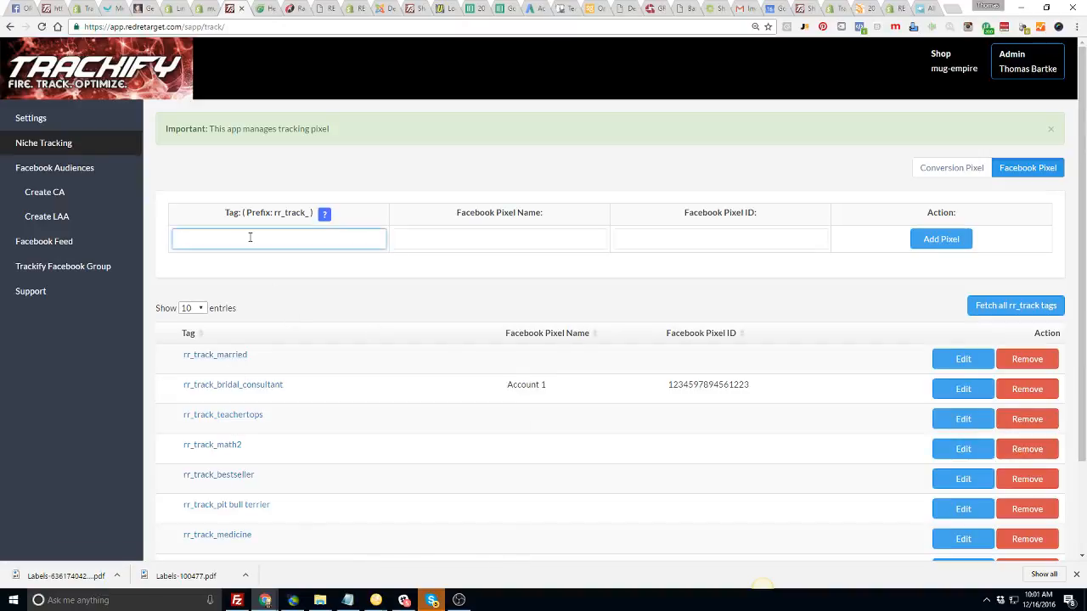
pyautogui.write('rr_track_newtag')
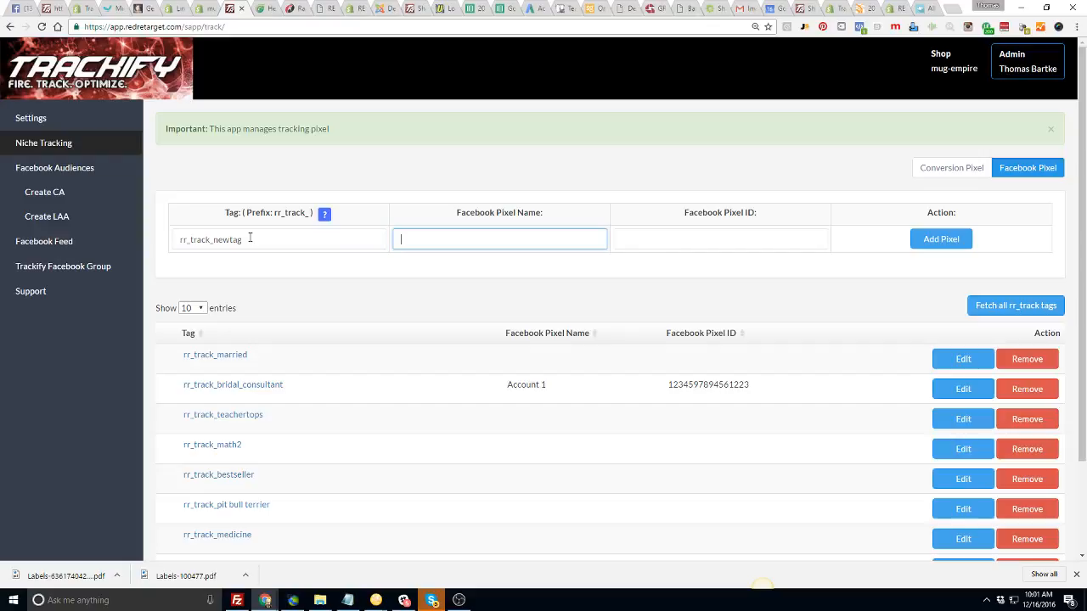
pyautogui.write('Account')
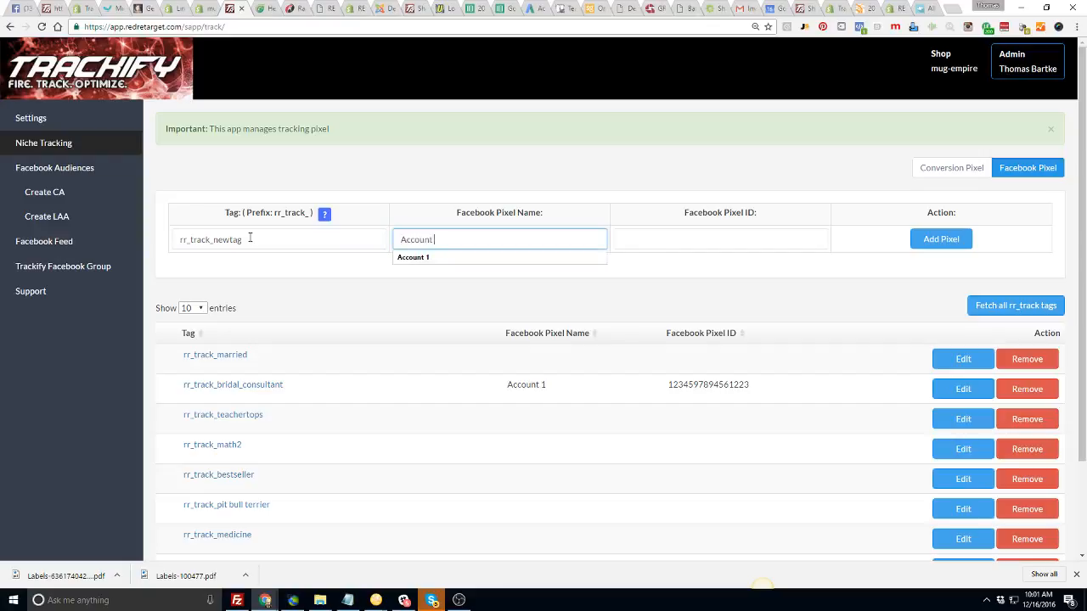
pyautogui.write('321678945123456')
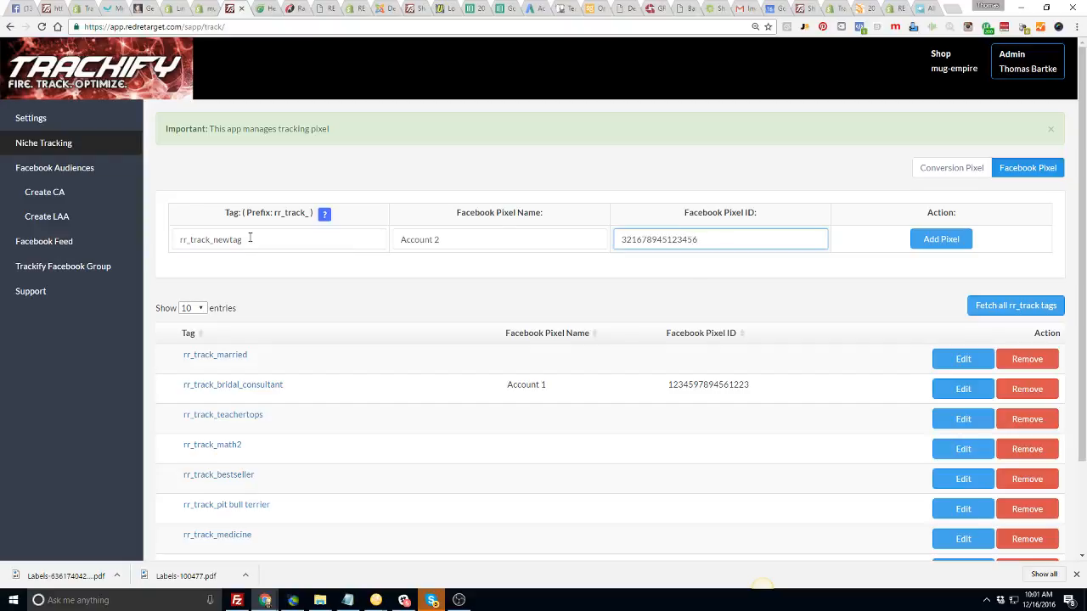
pyautogui.click(941, 239)
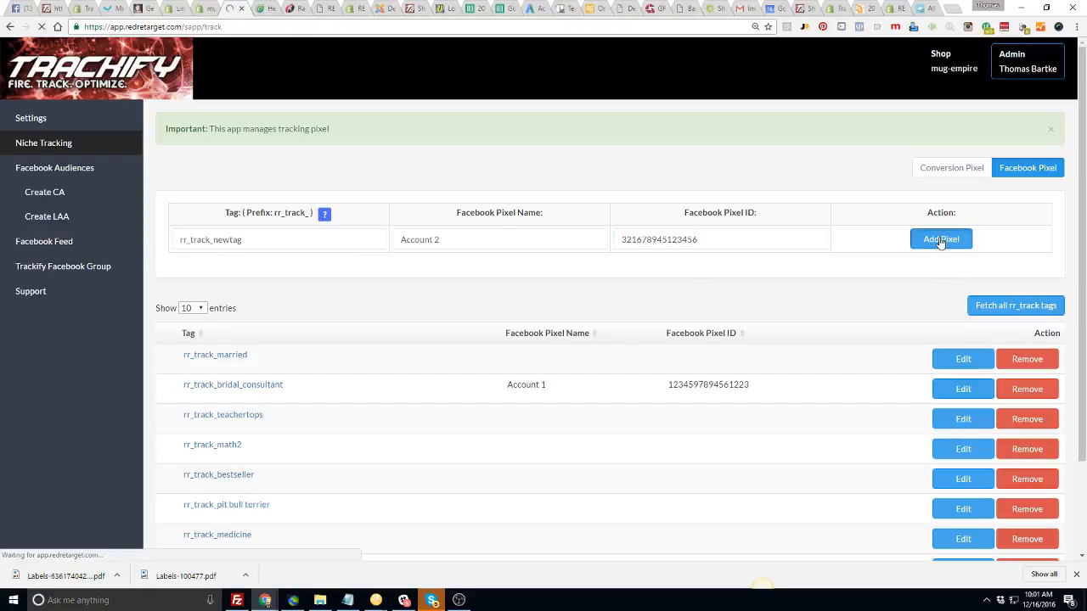
pyautogui.click(941, 238)
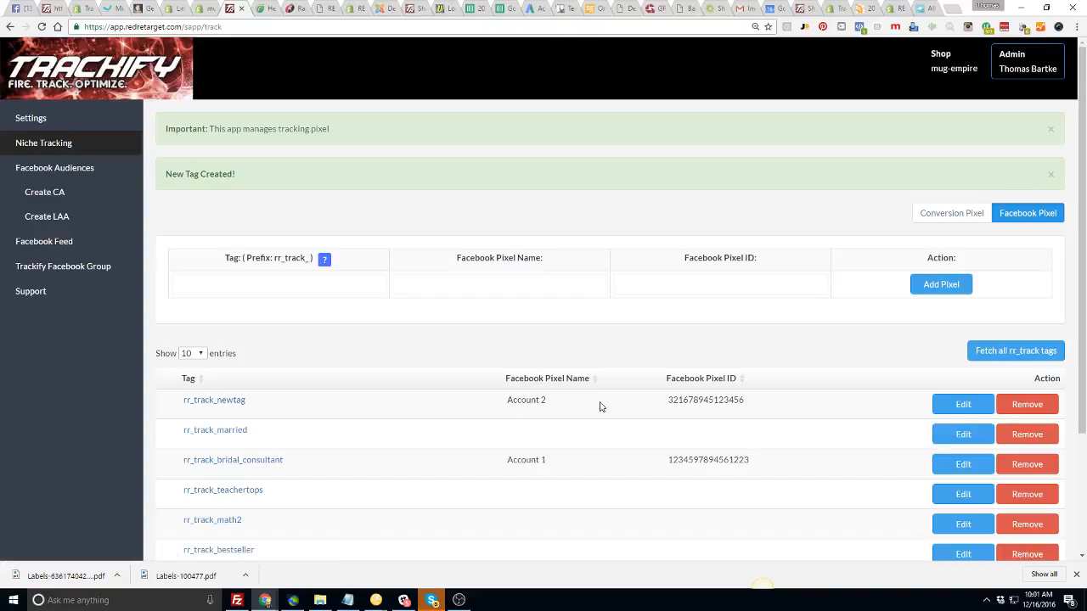
pyautogui.moveTo(672, 413)
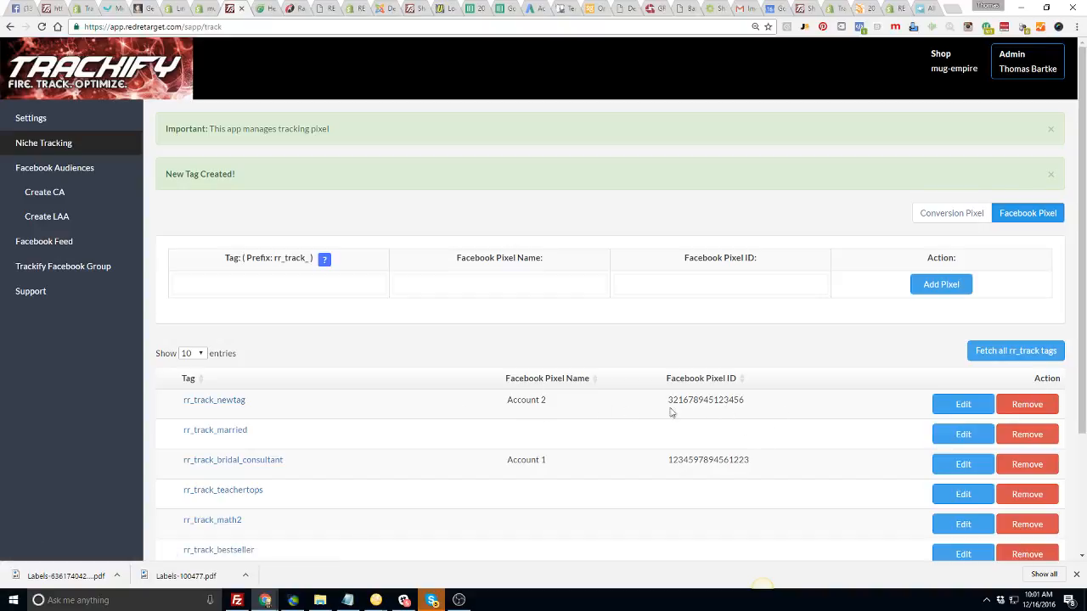
pyautogui.moveTo(734, 416)
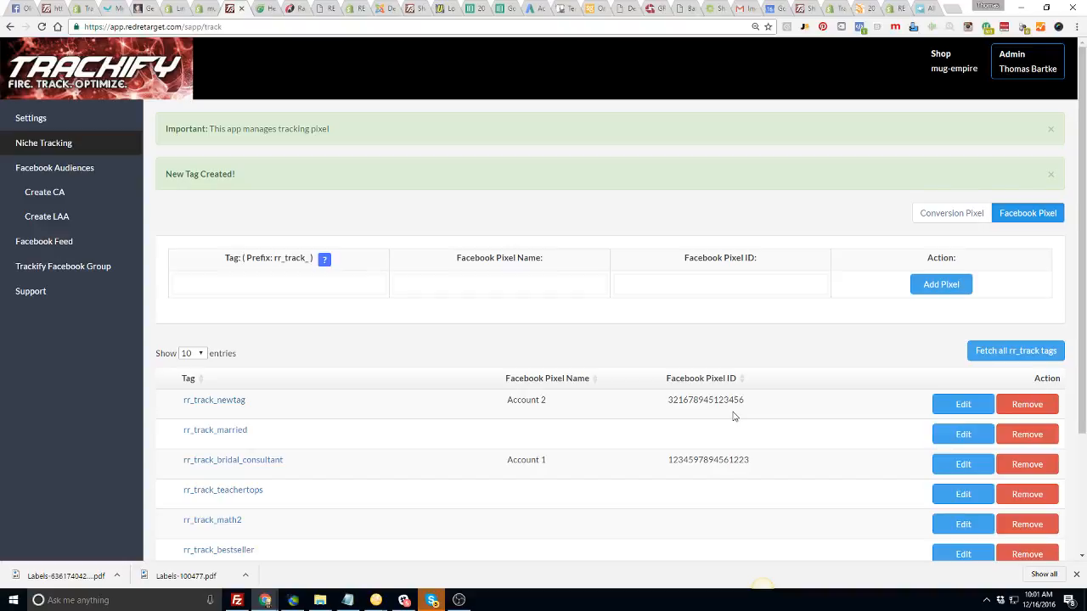
pyautogui.moveTo(746, 474)
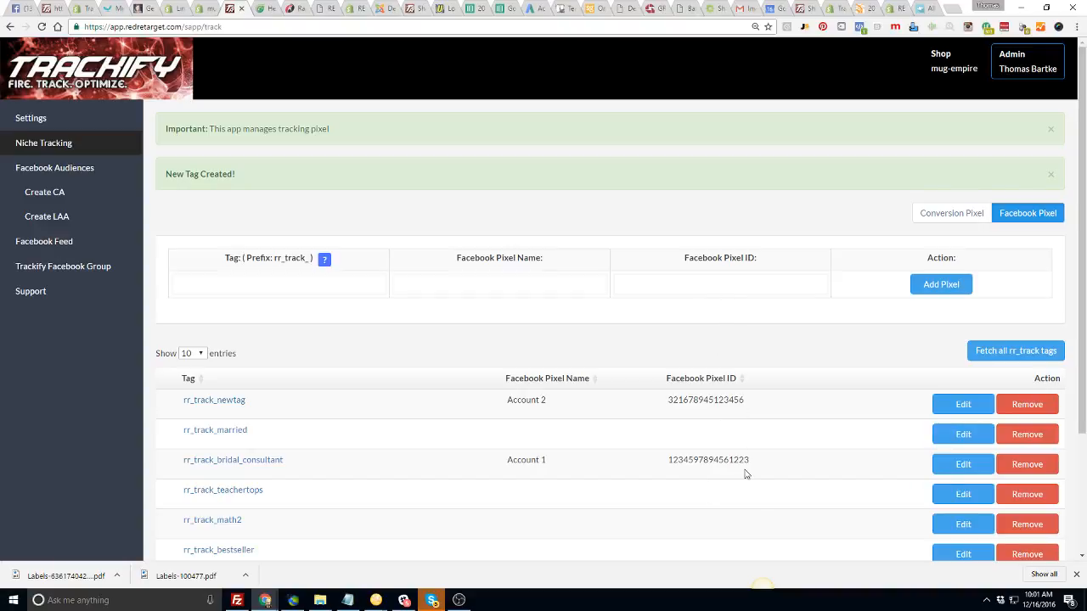
pyautogui.moveTo(727, 443)
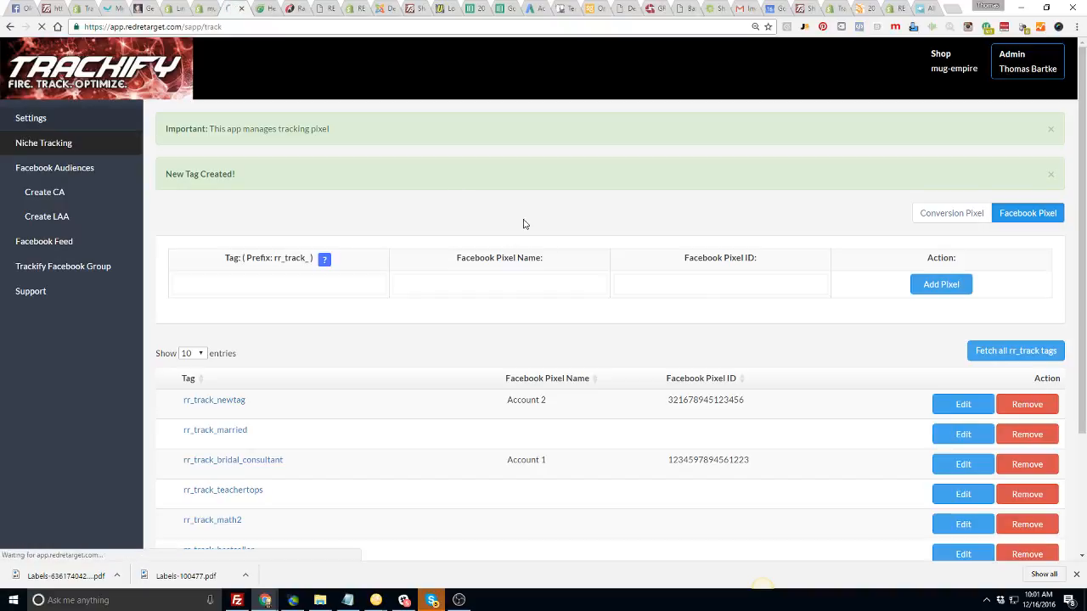
pyautogui.moveTo(506, 215)
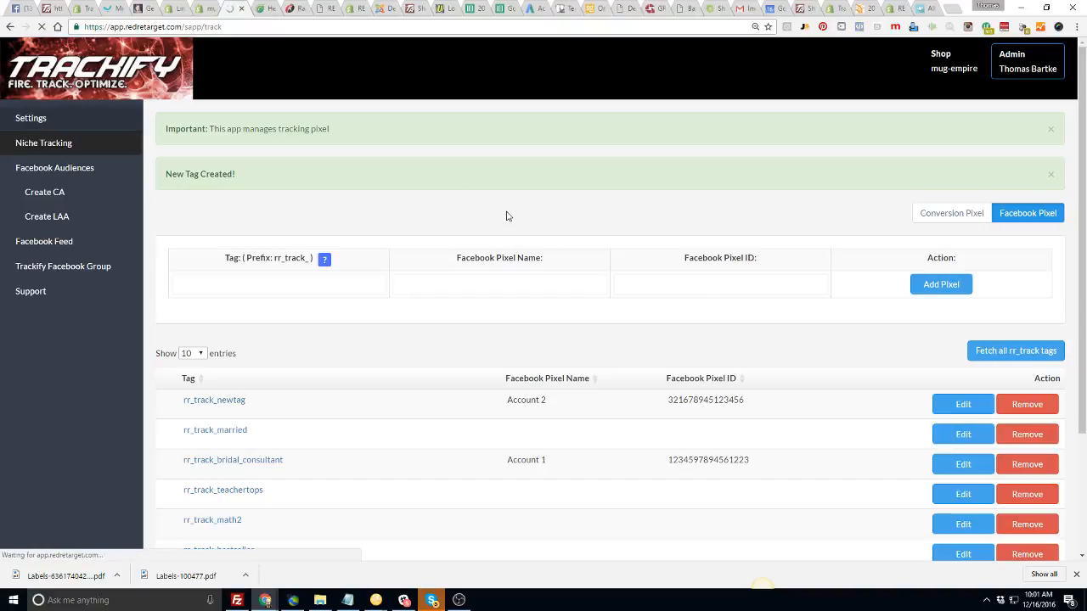
# Step: Confirm the new rr_track_newtag row, then go to the Settings page
pyautogui.click(30, 117)
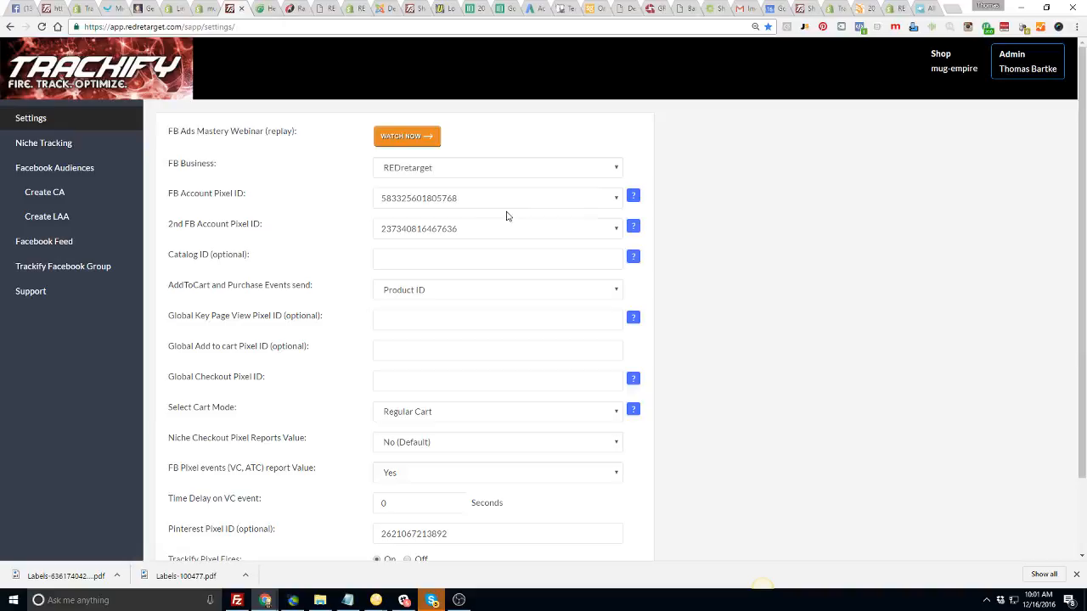
# Step: Review the FB Account Pixel IDs, then return to the Niche Tracking list
pyautogui.tripleClick(419, 198)
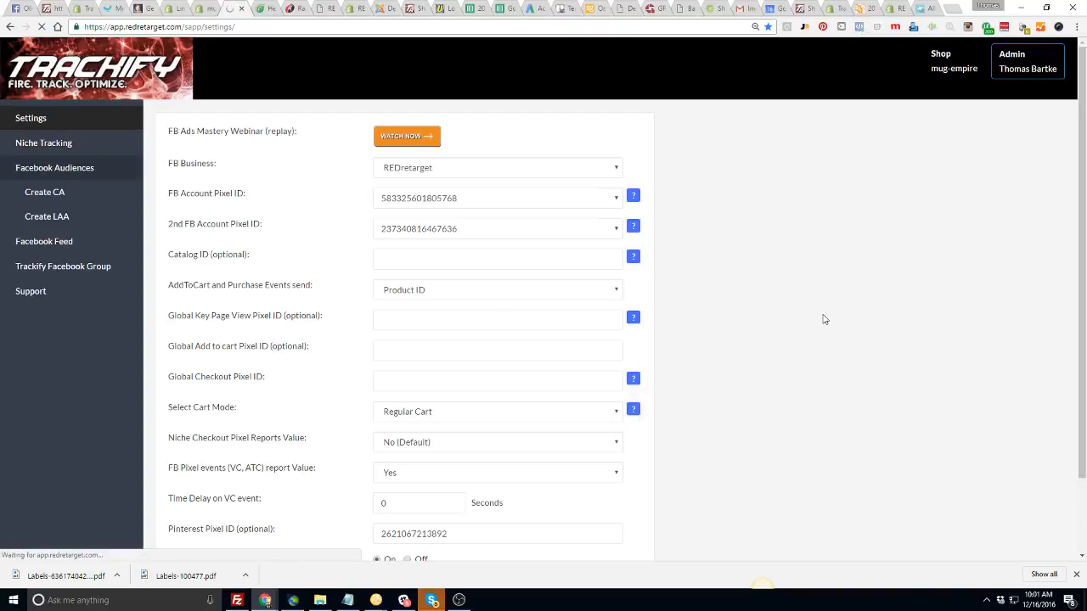
pyautogui.moveTo(726, 318)
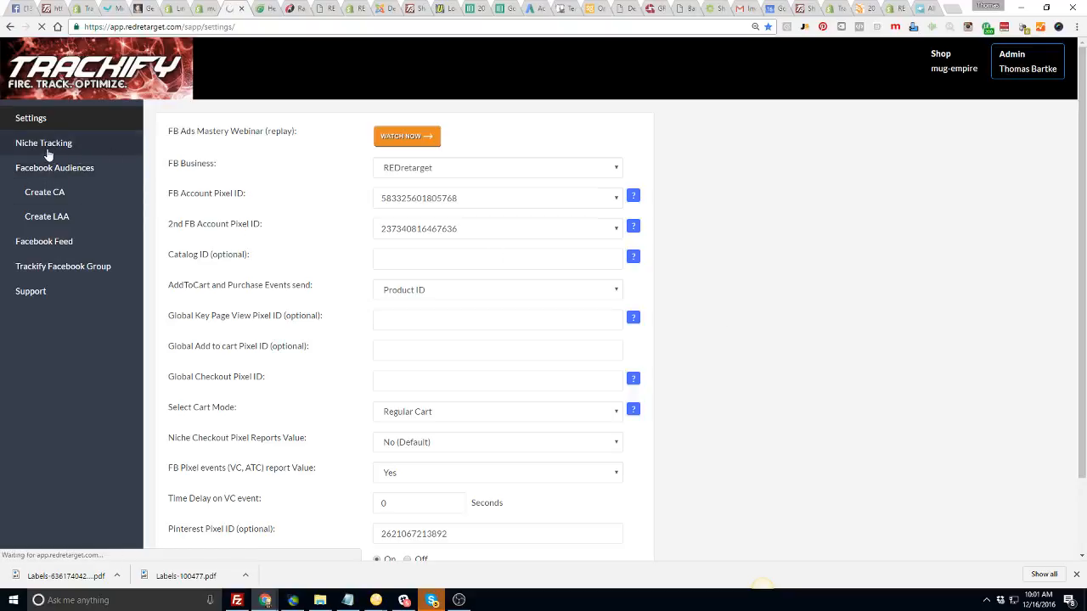
pyautogui.click(43, 143)
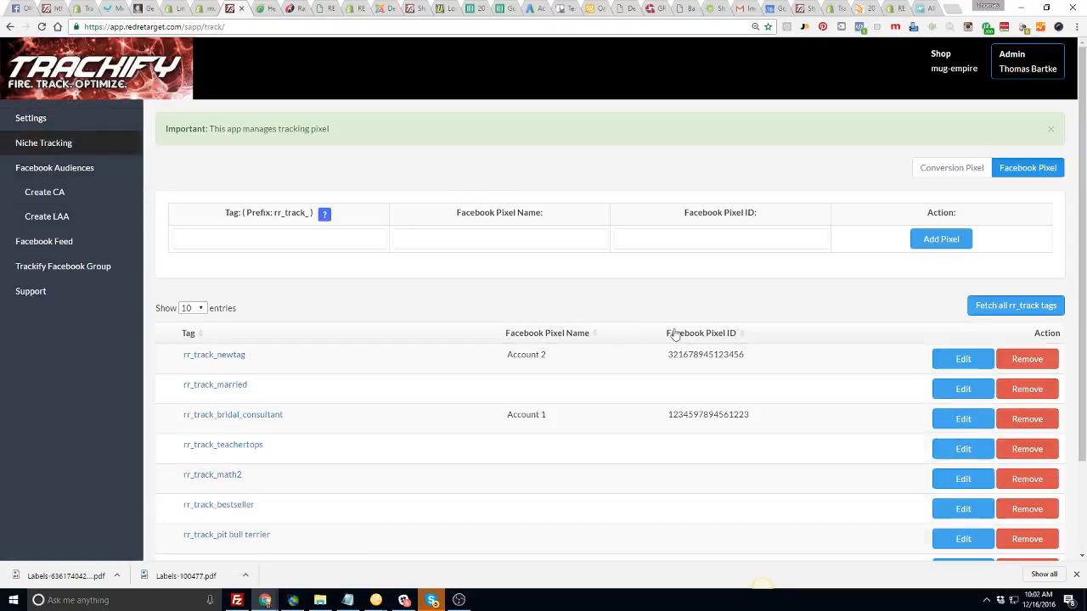
pyautogui.moveTo(720, 445)
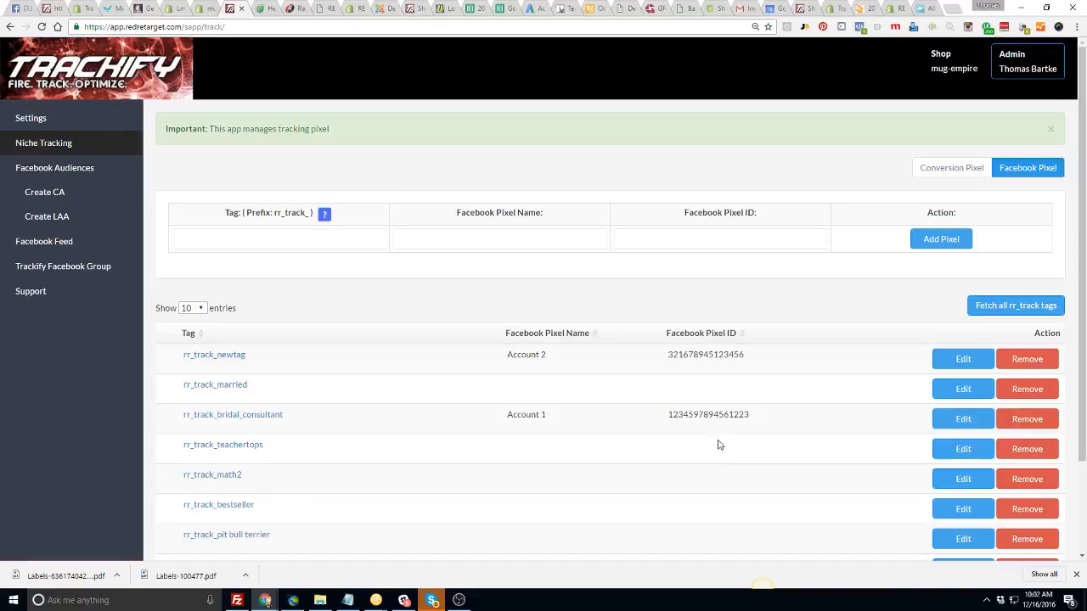
pyautogui.moveTo(274, 424)
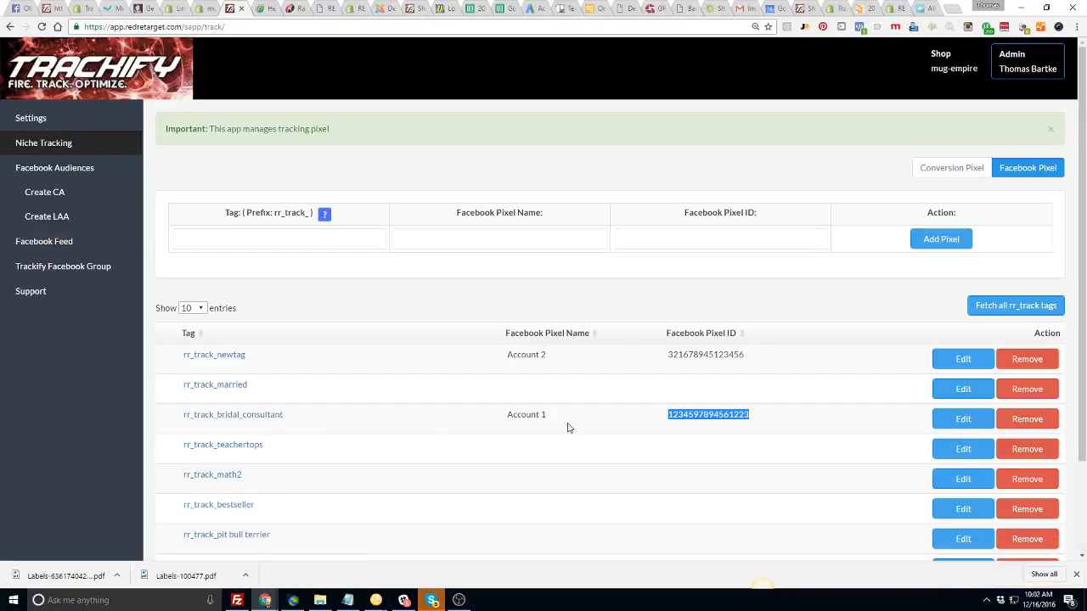
pyautogui.moveTo(767, 420)
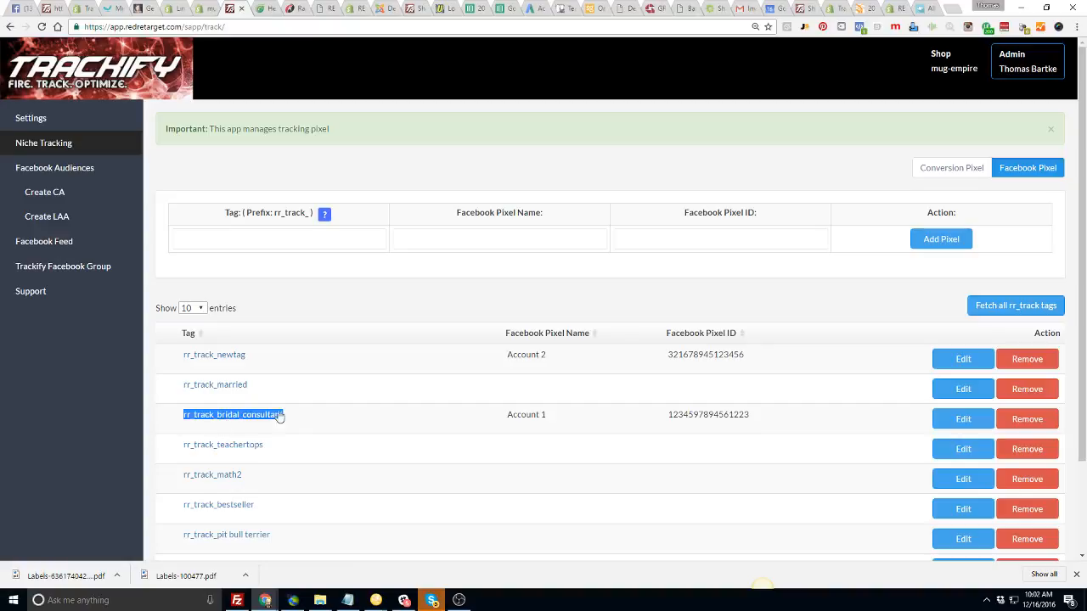
pyautogui.moveTo(697, 429)
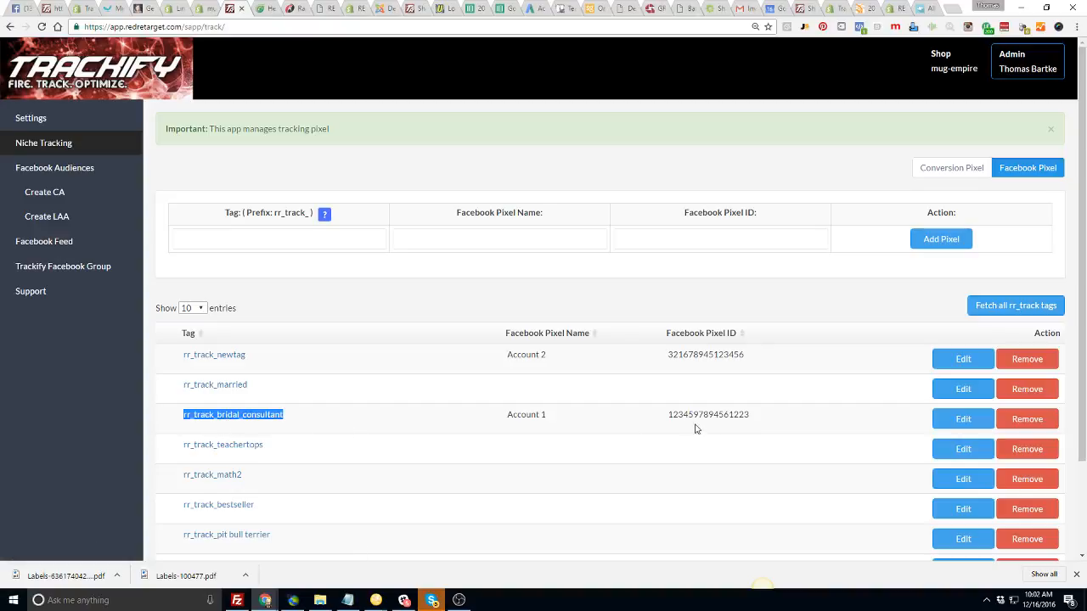
pyautogui.moveTo(705, 427)
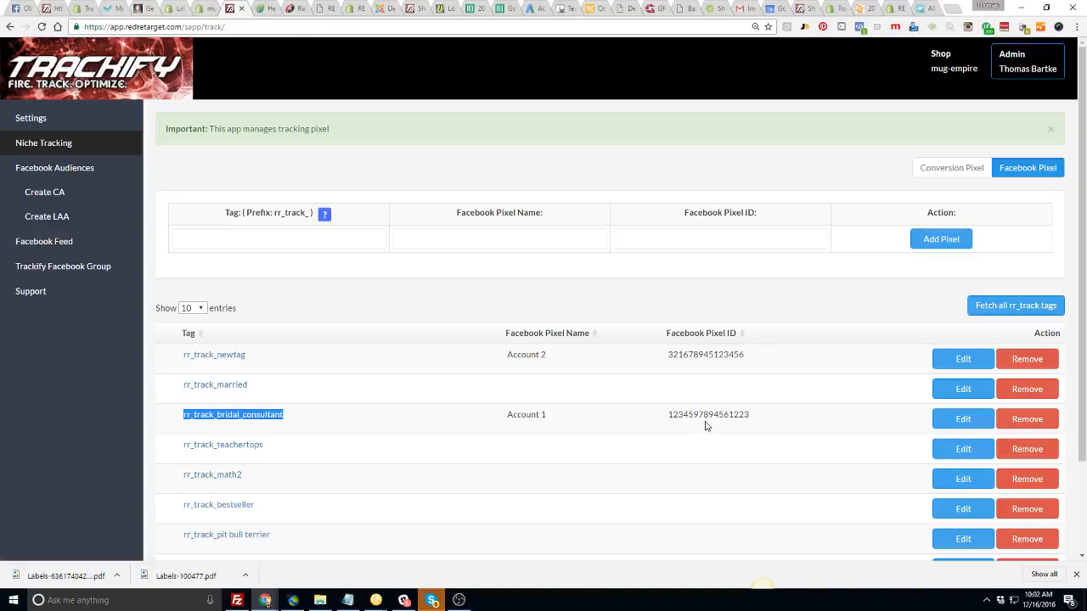
pyautogui.moveTo(748, 424)
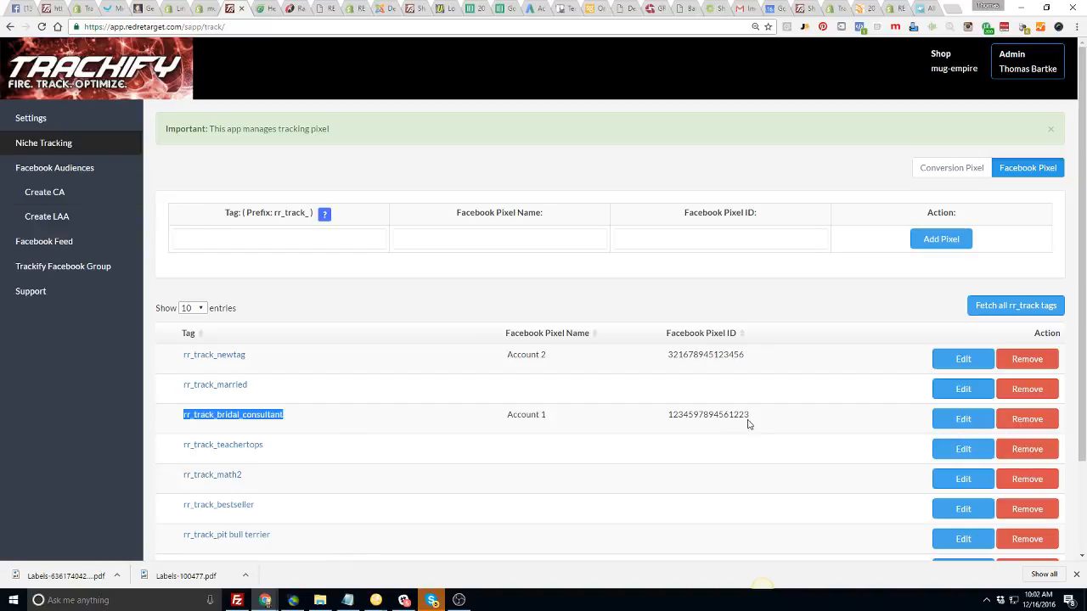
pyautogui.moveTo(73, 167)
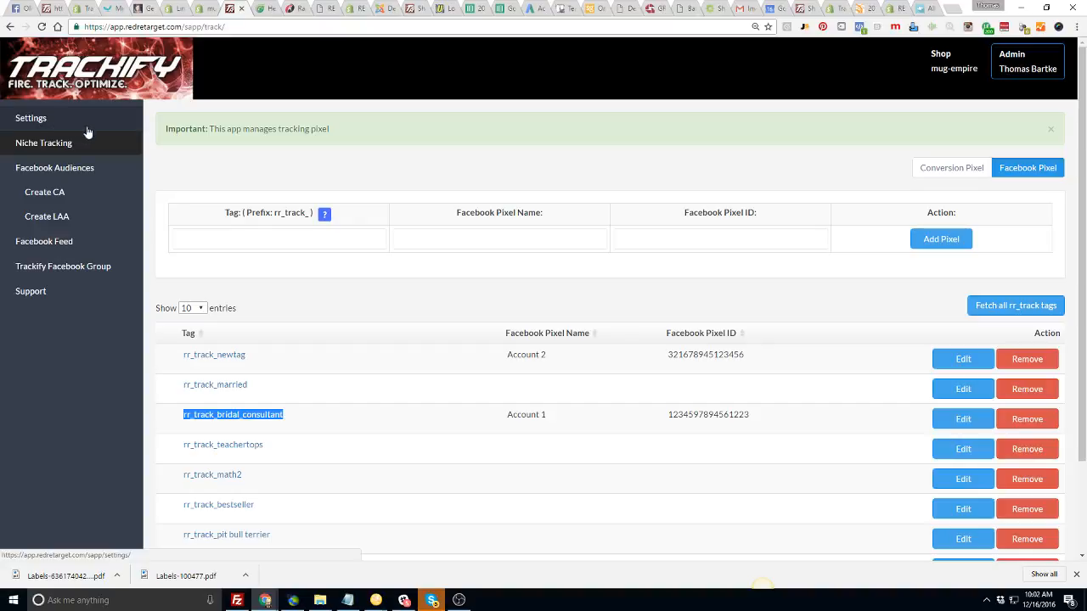
pyautogui.moveTo(146, 406)
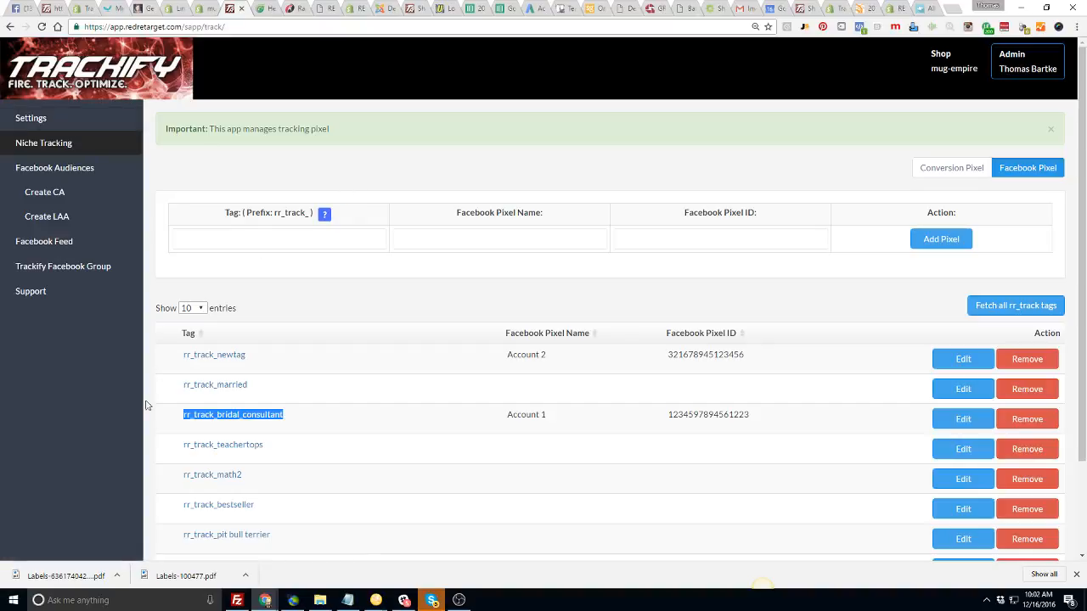
pyautogui.moveTo(224, 324)
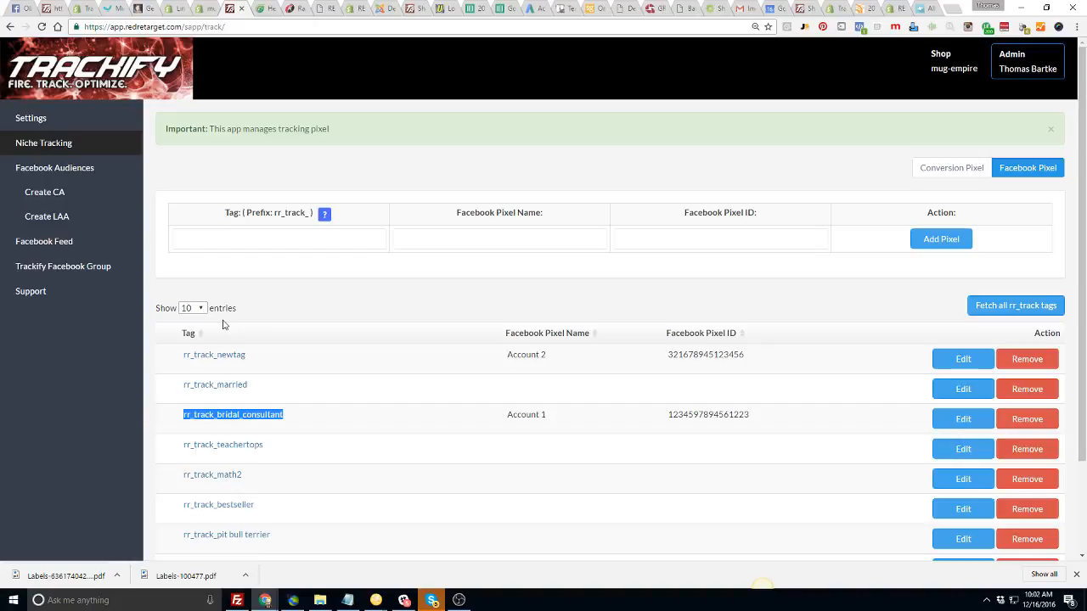
pyautogui.moveTo(459, 371)
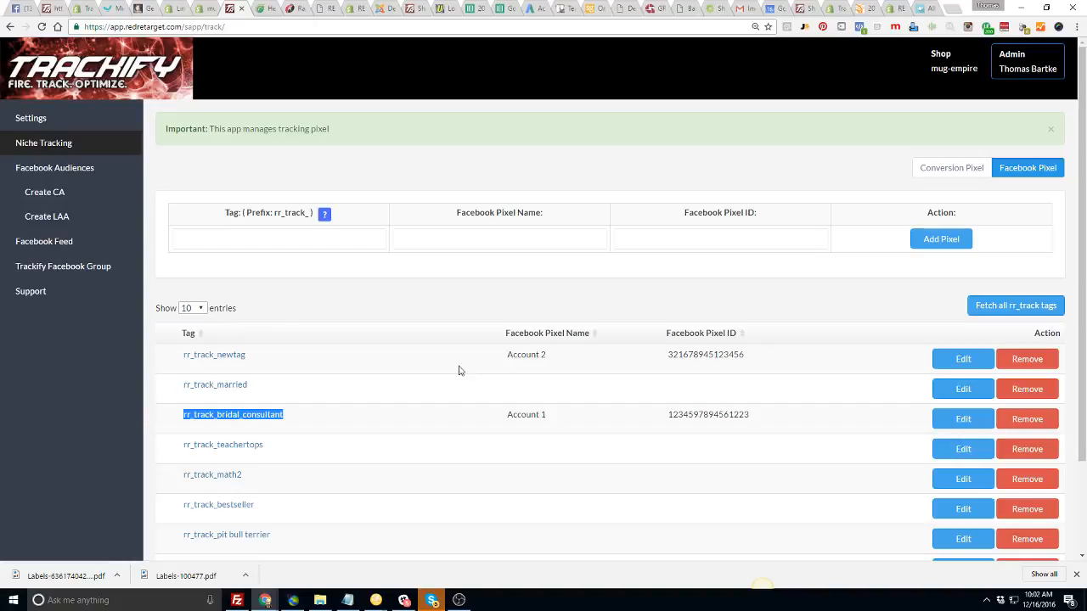
pyautogui.moveTo(322, 345)
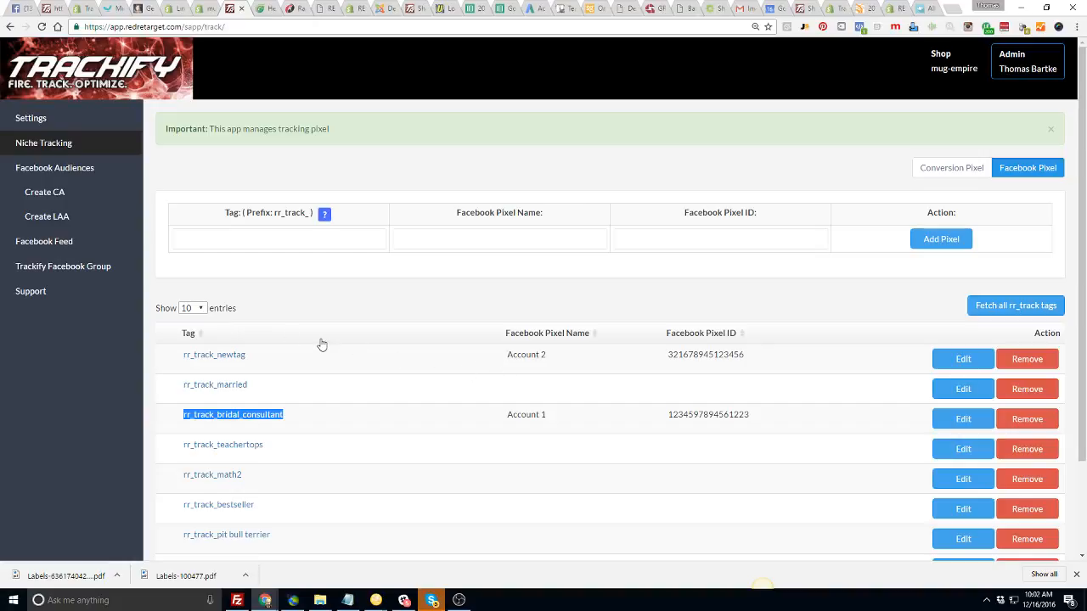
pyautogui.moveTo(758, 406)
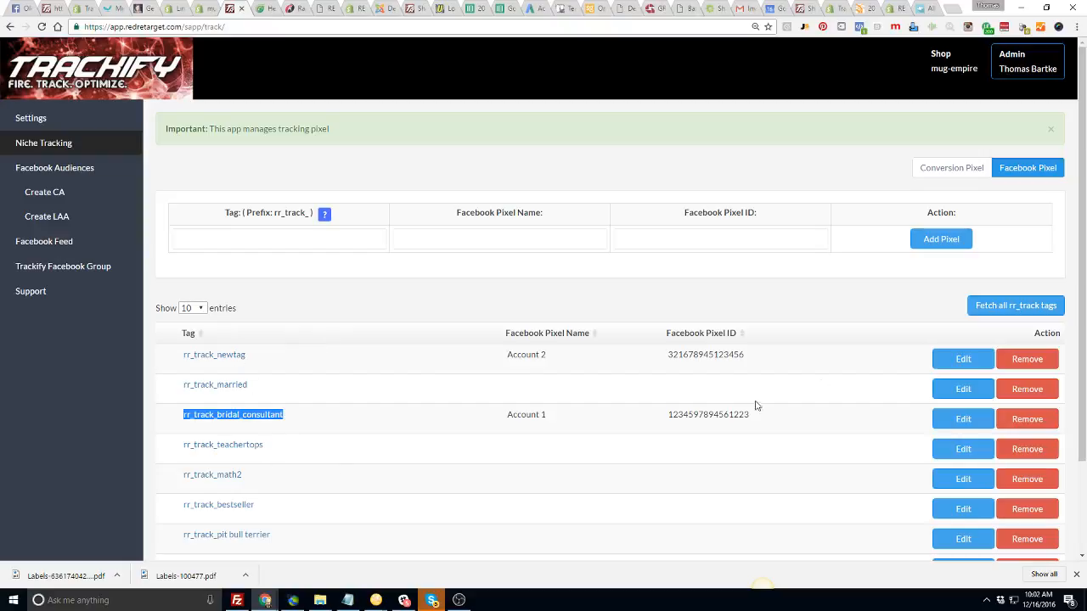
pyautogui.moveTo(687, 385)
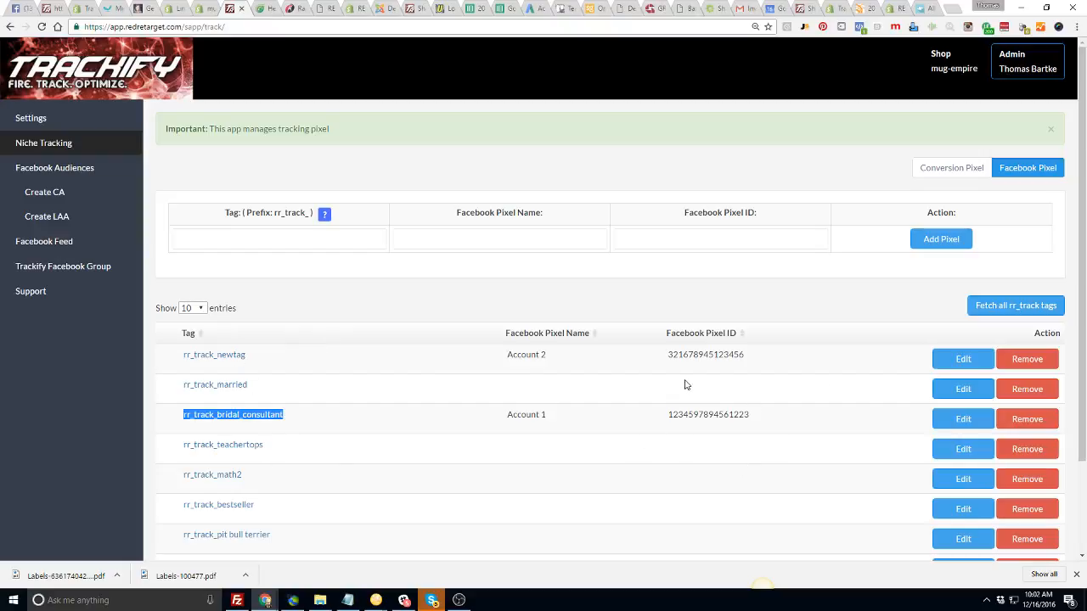
pyautogui.moveTo(679, 383)
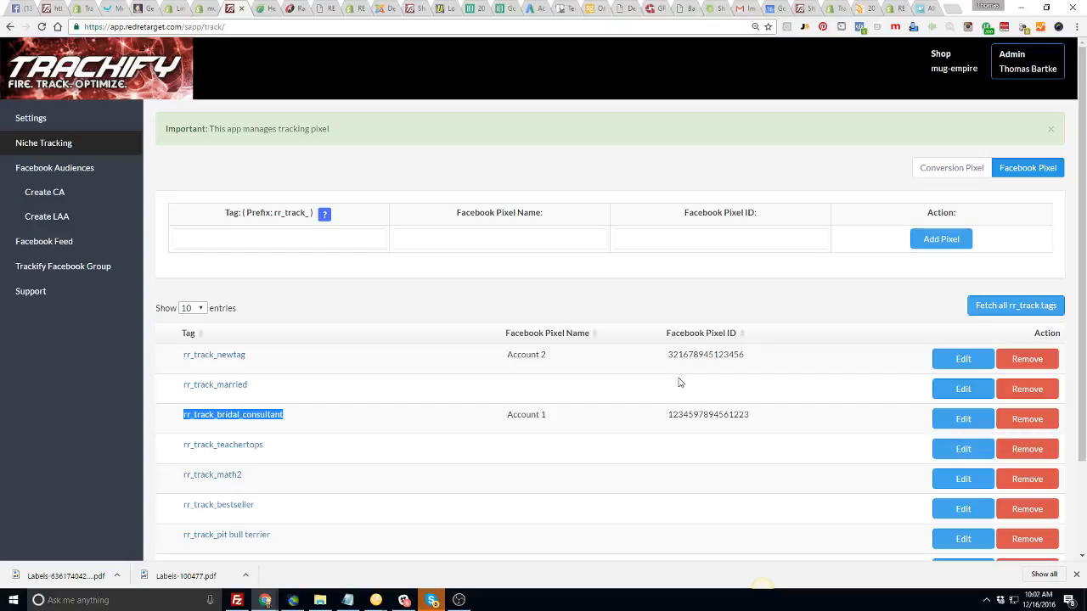
pyautogui.moveTo(686, 383)
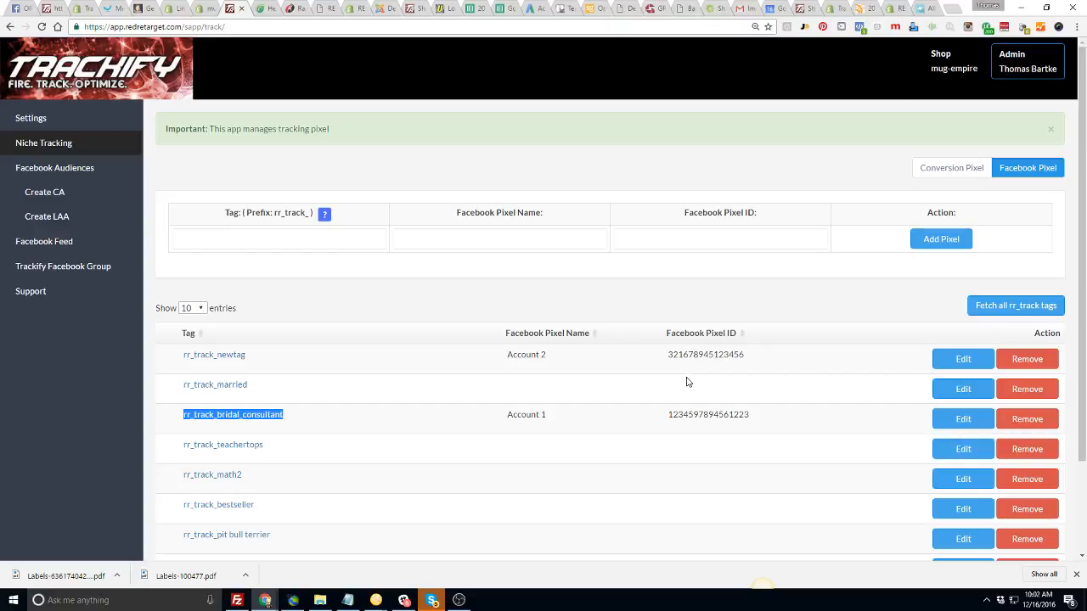